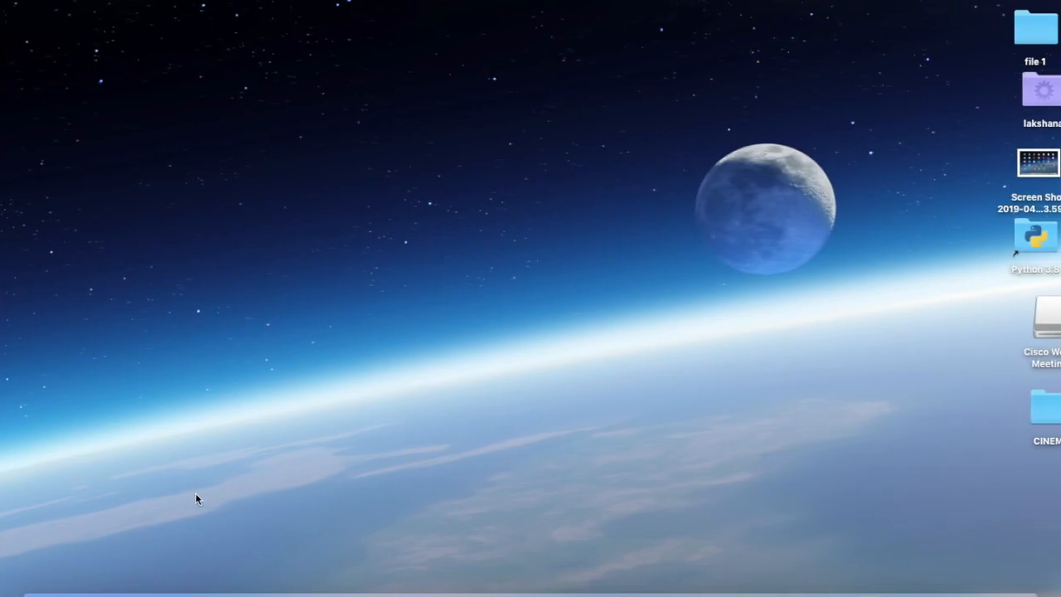
- Switch from the macOS desktop to the Chrome web browser
left_click(183, 564)
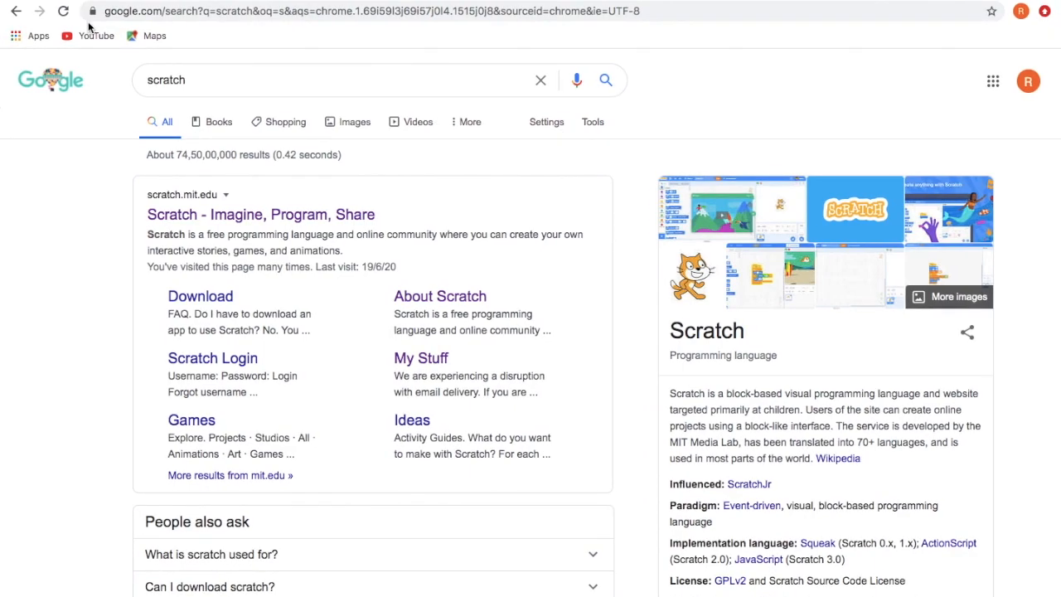
mouse_move(104, 109)
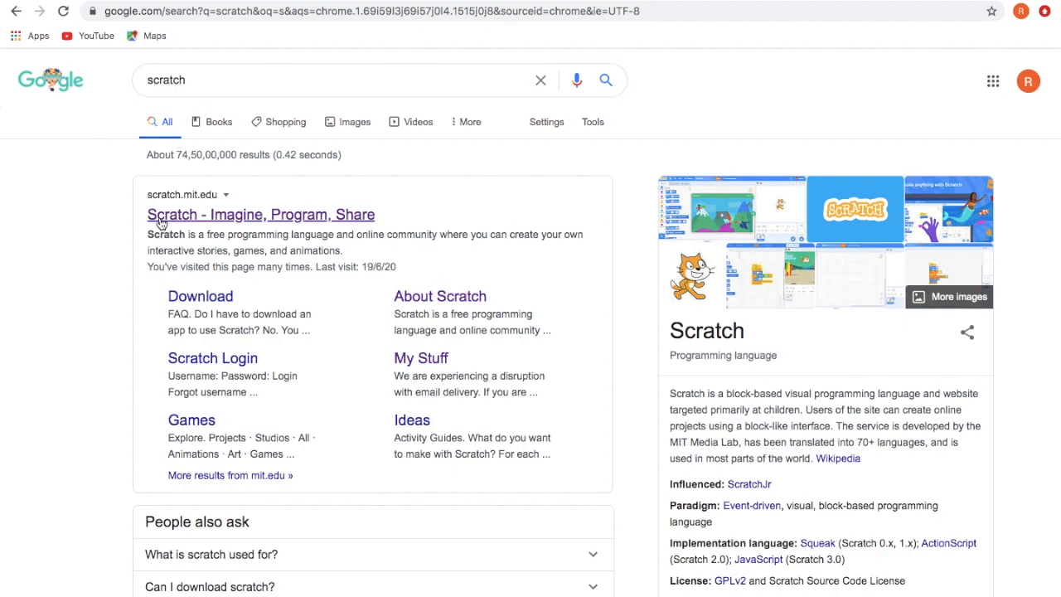
mouse_move(294, 225)
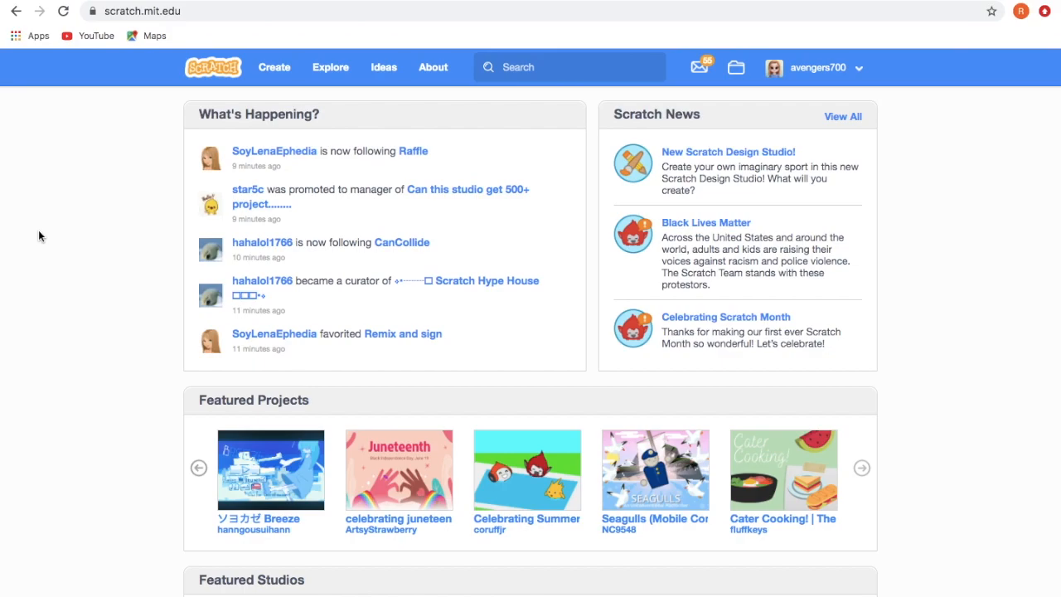
mouse_move(821, 79)
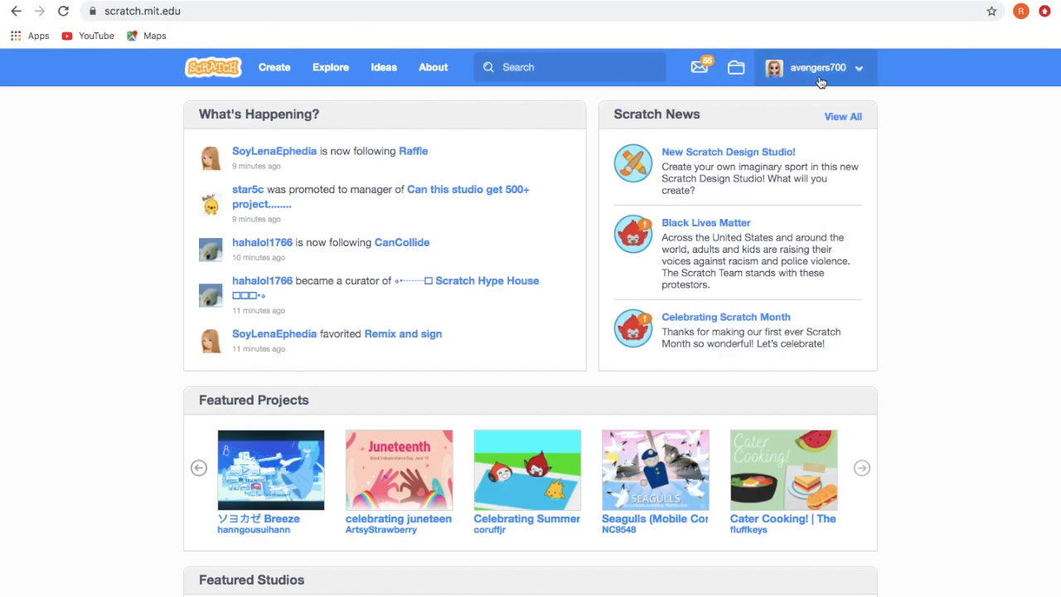
mouse_move(831, 75)
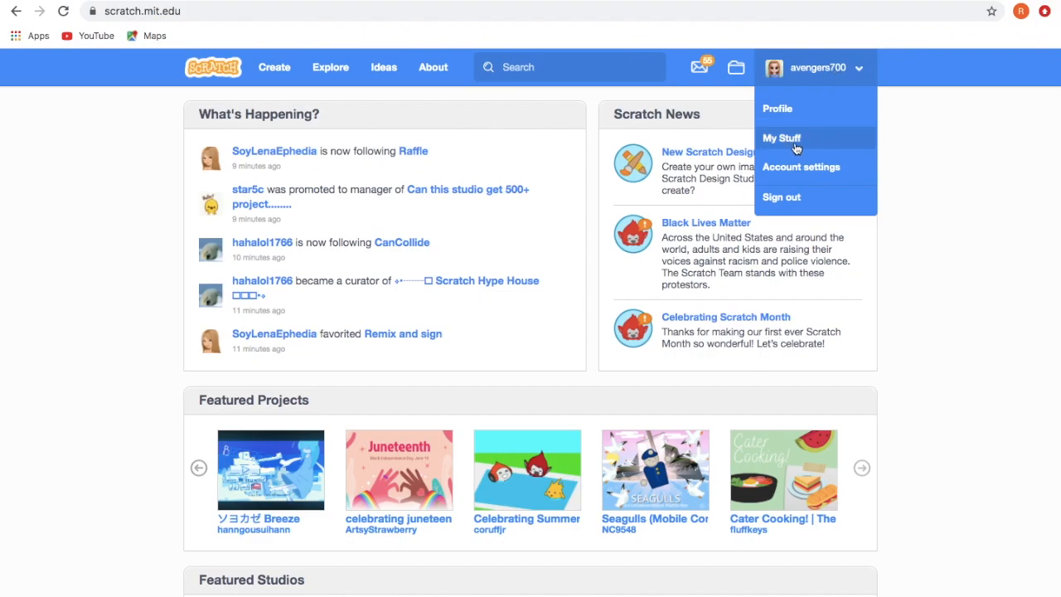
- Open My Stuff and create a new untitled project with the default cat
left_click(781, 138)
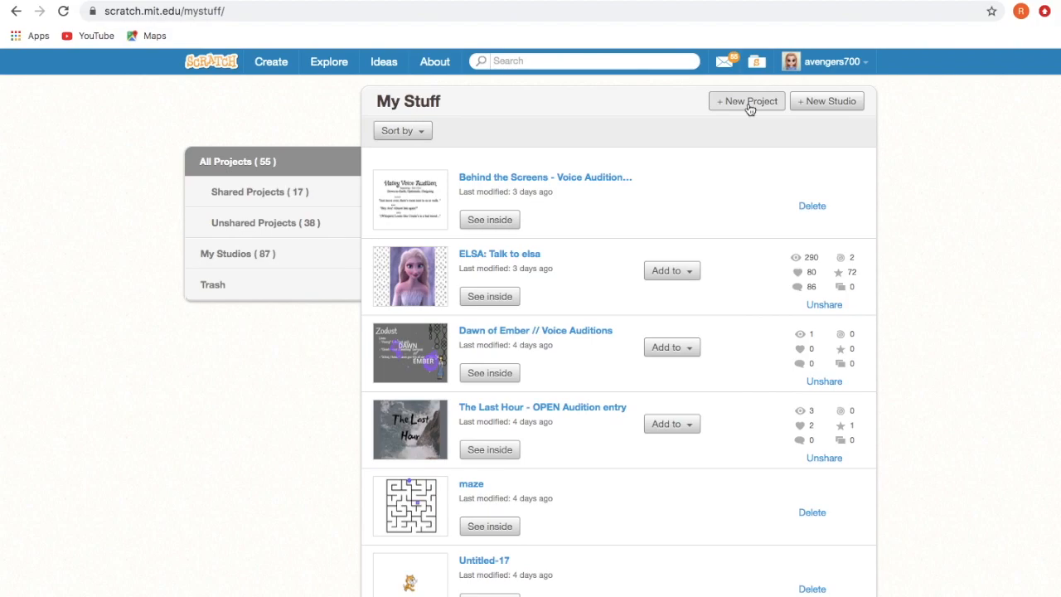
left_click(745, 100)
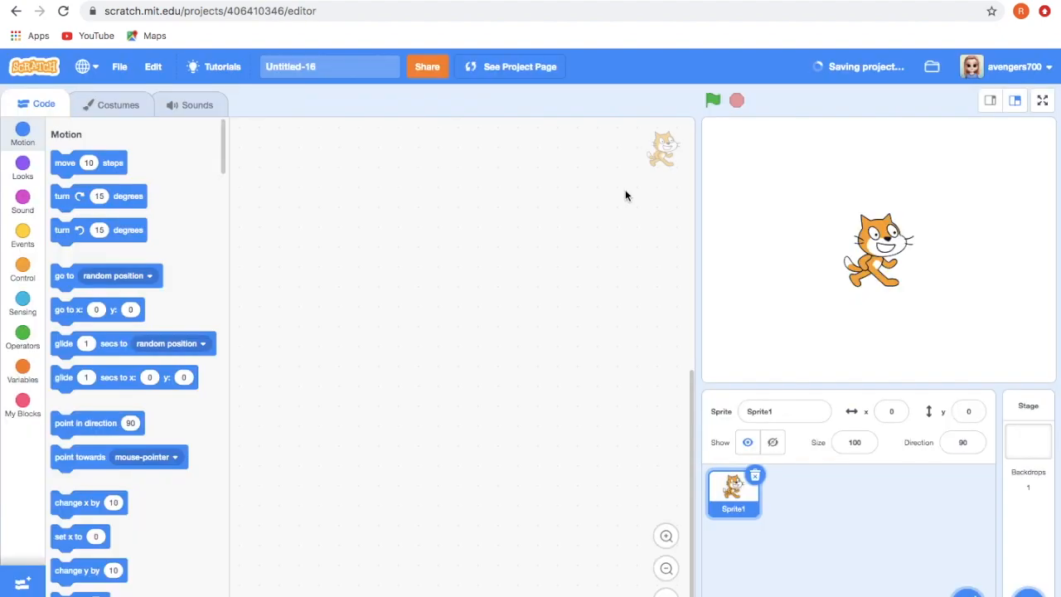
mouse_move(663, 456)
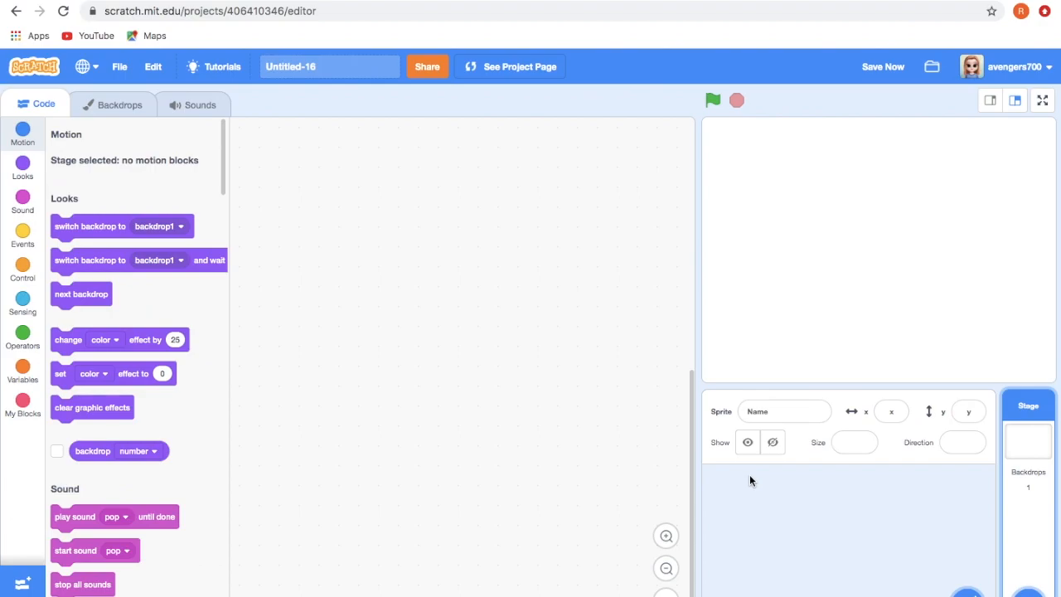
mouse_move(743, 475)
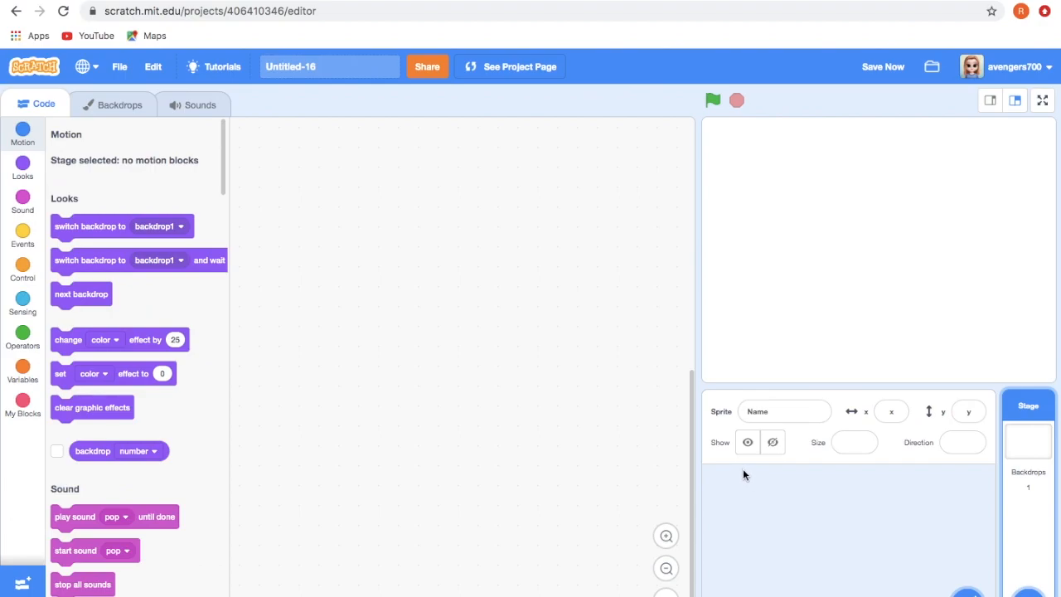
mouse_move(509, 332)
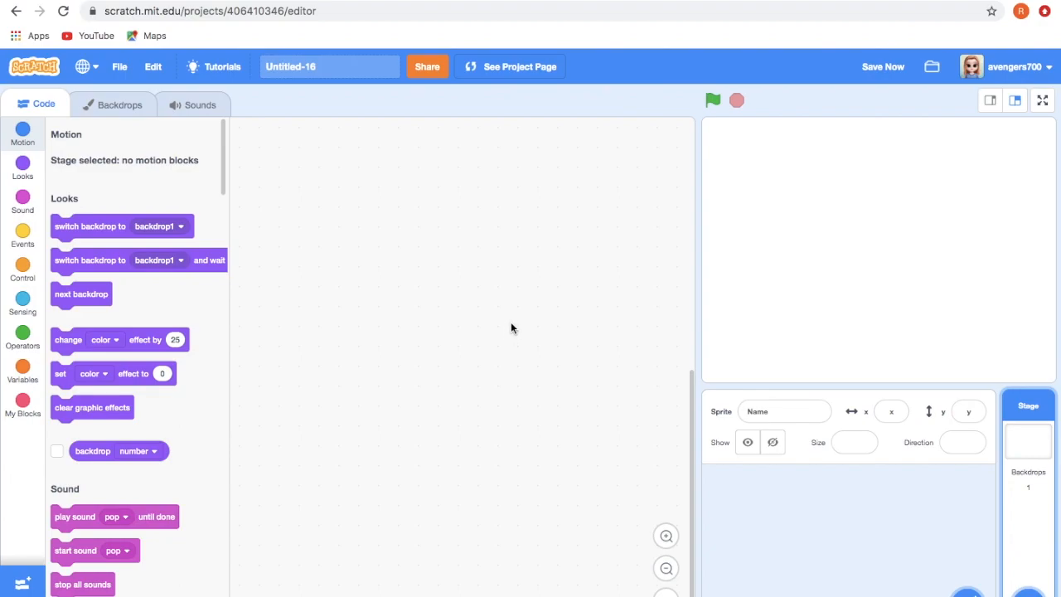
mouse_move(868, 578)
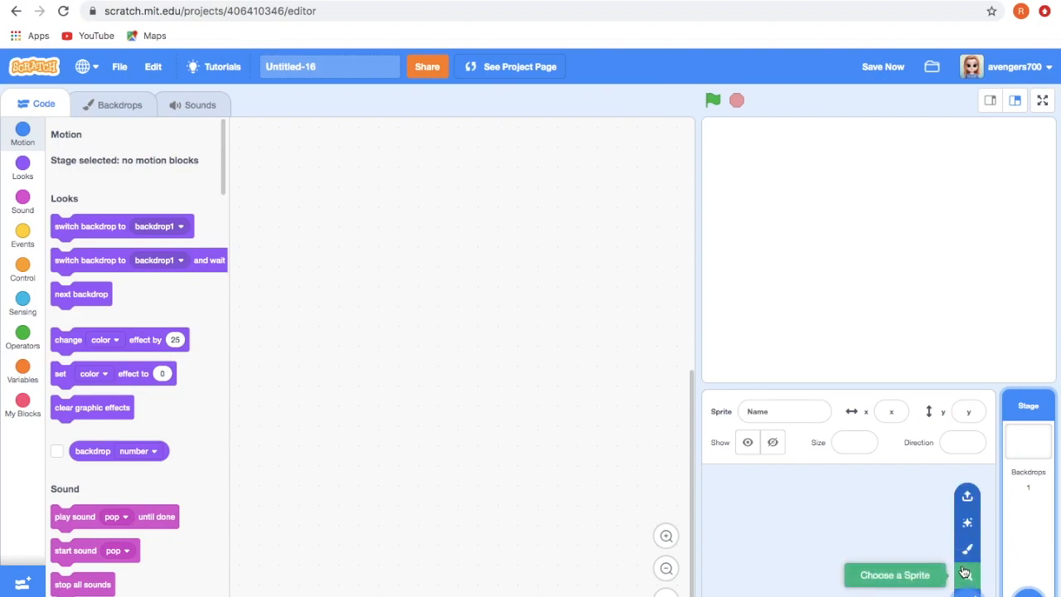
- Paint a new empty sprite and name it 'cube'
left_click(966, 574)
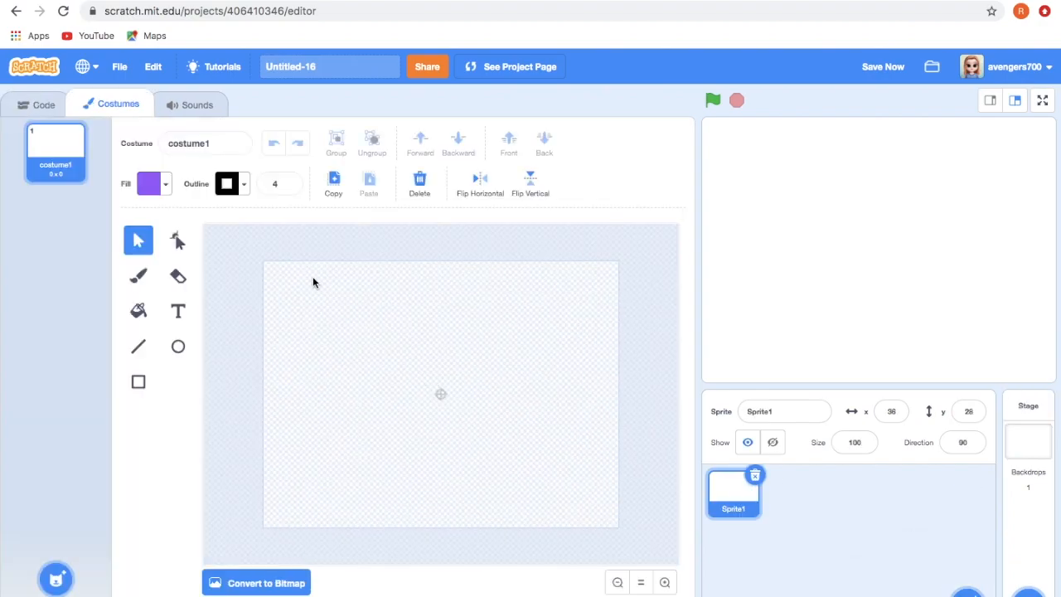
left_click(783, 411)
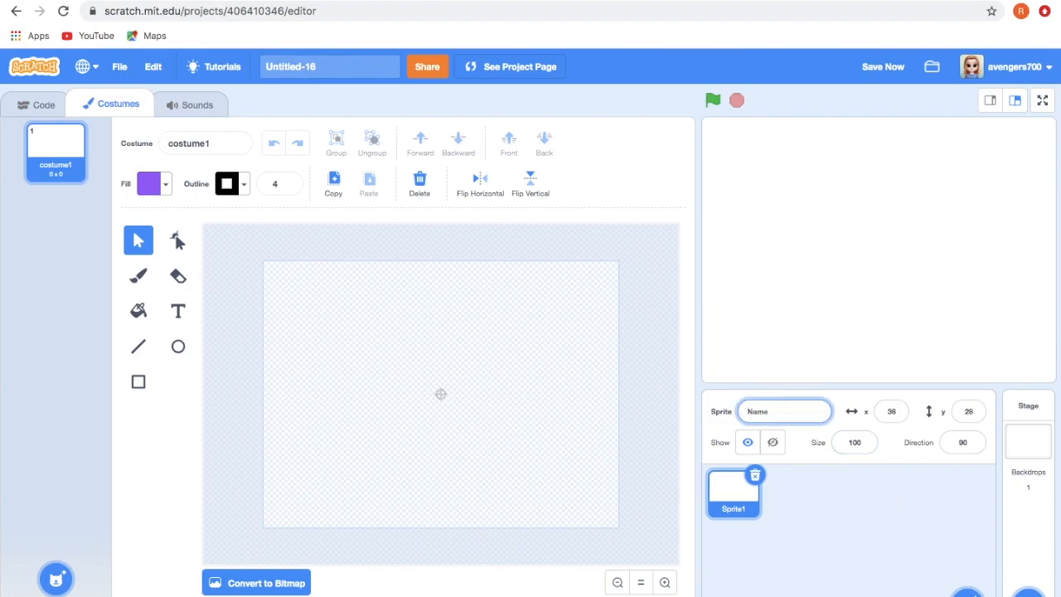
type("cube")
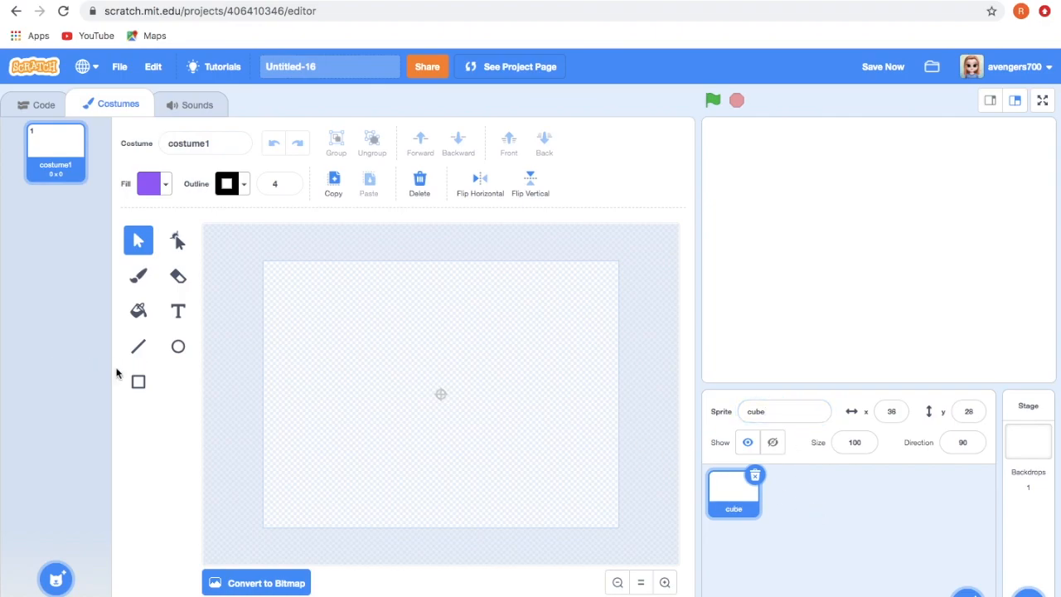
- Draw a small purple square in the costume and set its outline to none
left_click(139, 382)
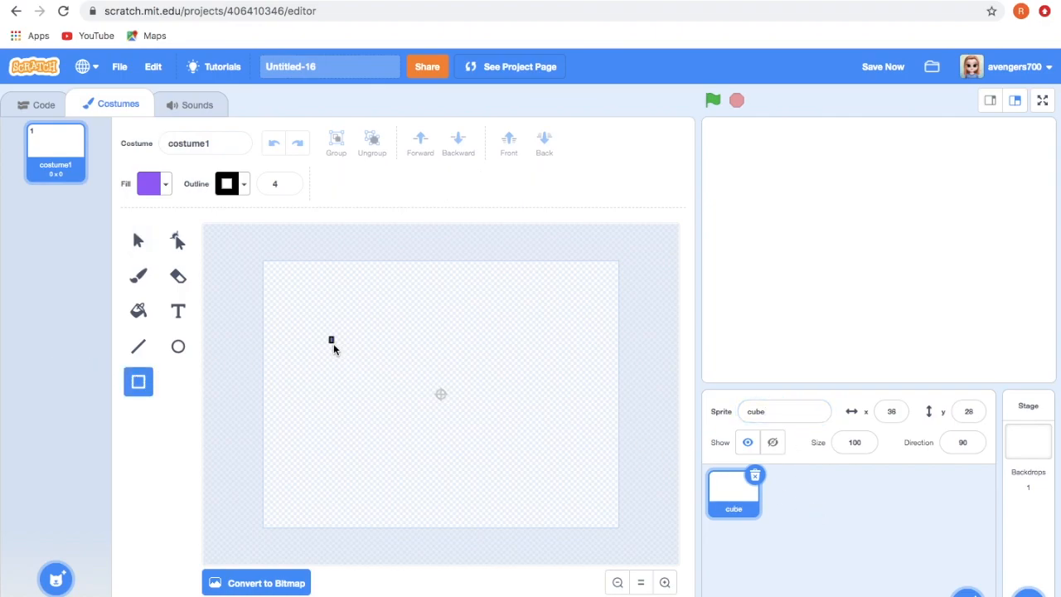
left_click_drag(331, 339, 361, 369)
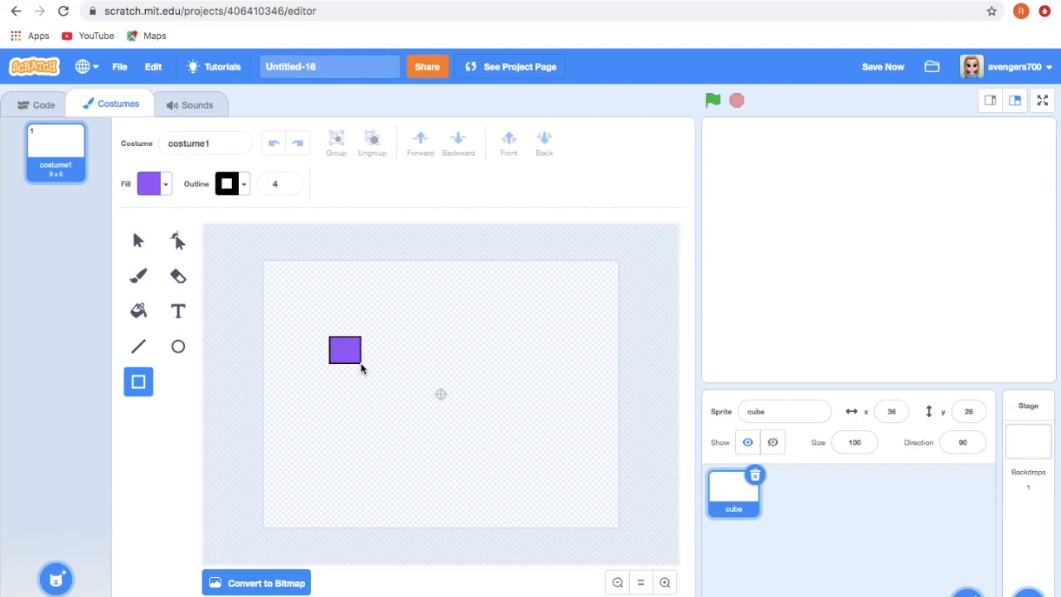
left_click(344, 350)
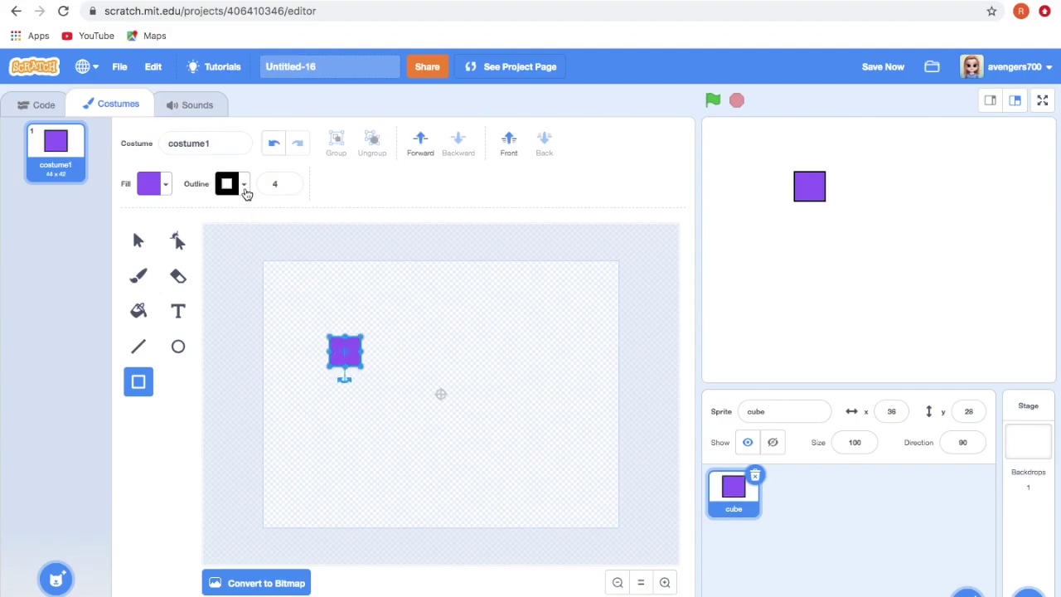
left_click(226, 183)
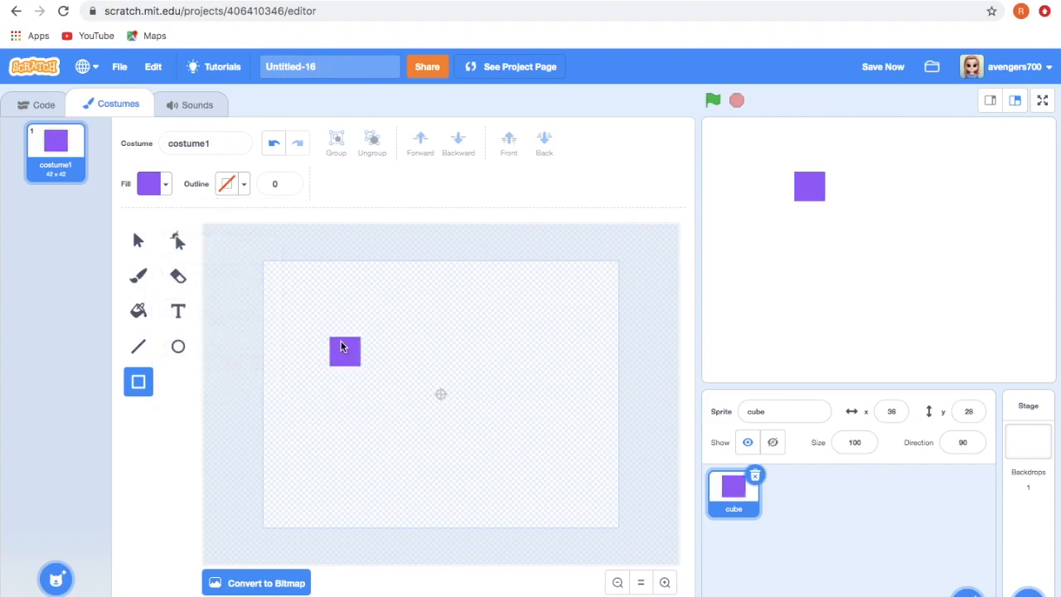
left_click(137, 310)
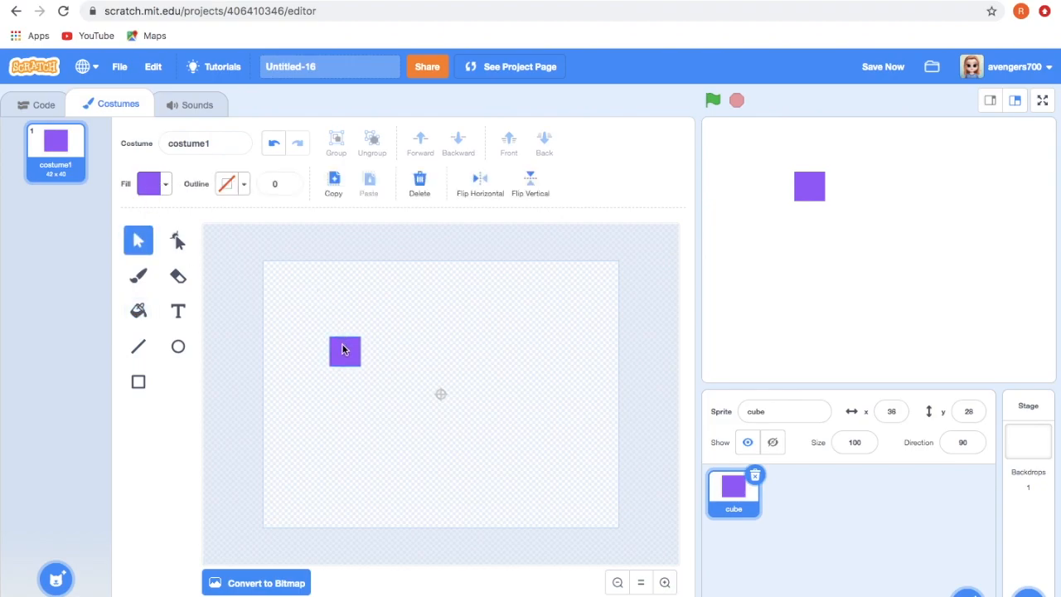
- Set the square's fill to orange: Color 10, Saturation 67, Brightness 100
left_click(149, 184)
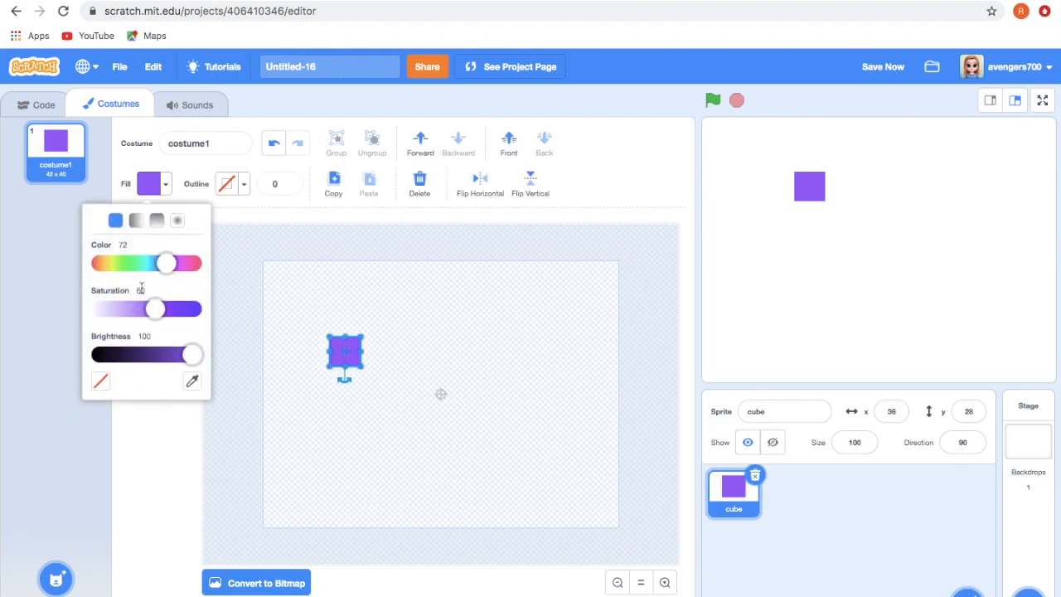
left_click_drag(166, 263, 174, 262)
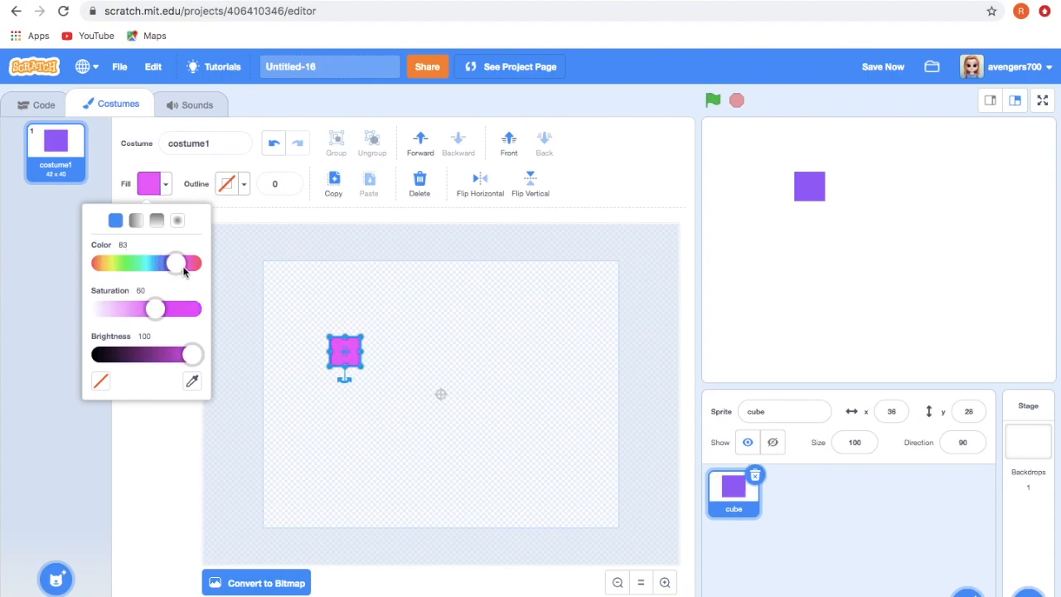
left_click_drag(174, 262, 165, 263)
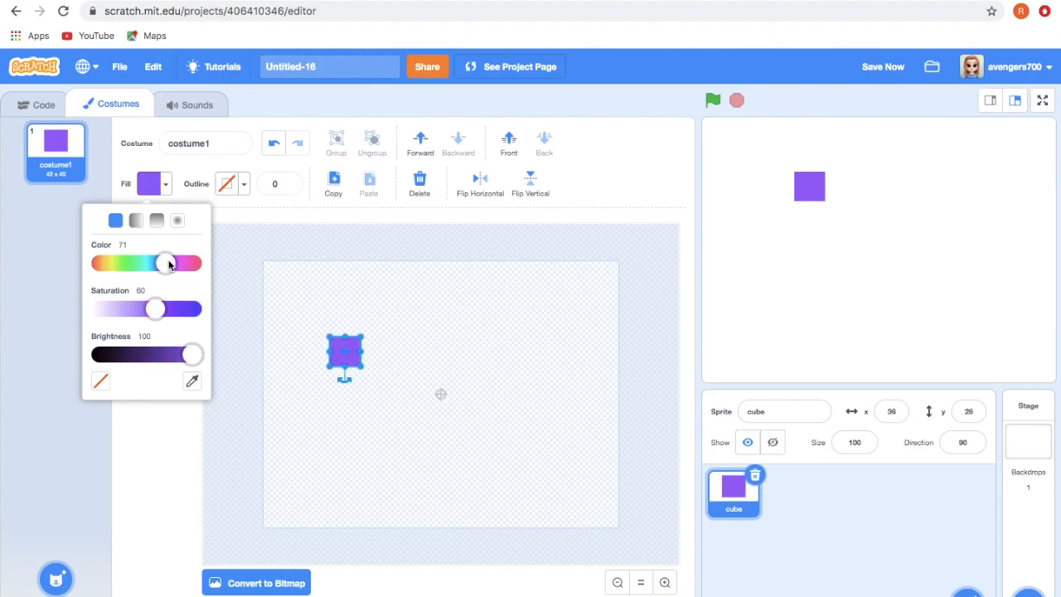
left_click_drag(164, 263, 108, 263)
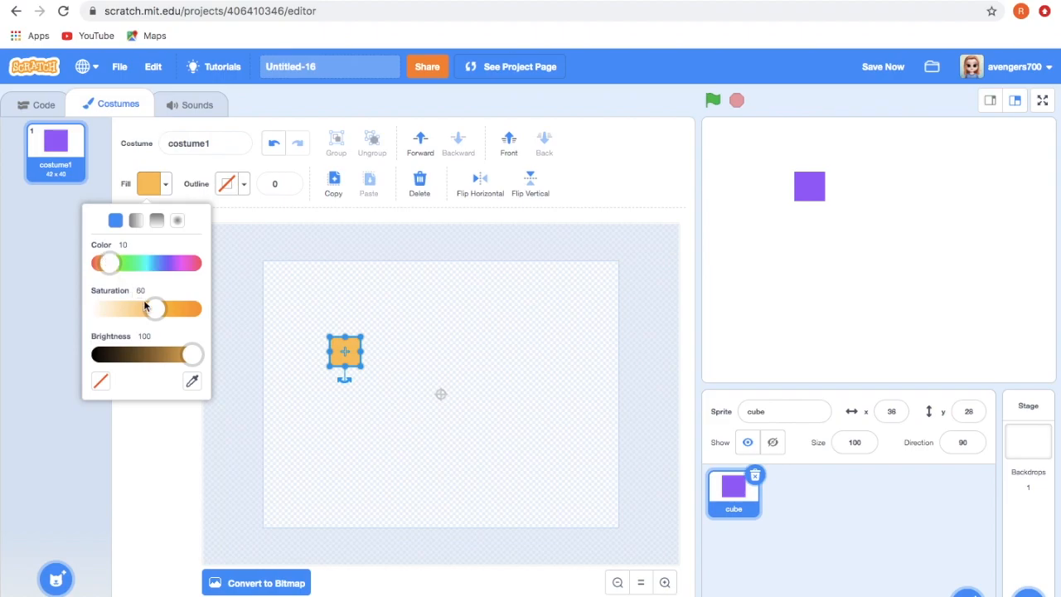
left_click_drag(154, 308, 163, 308)
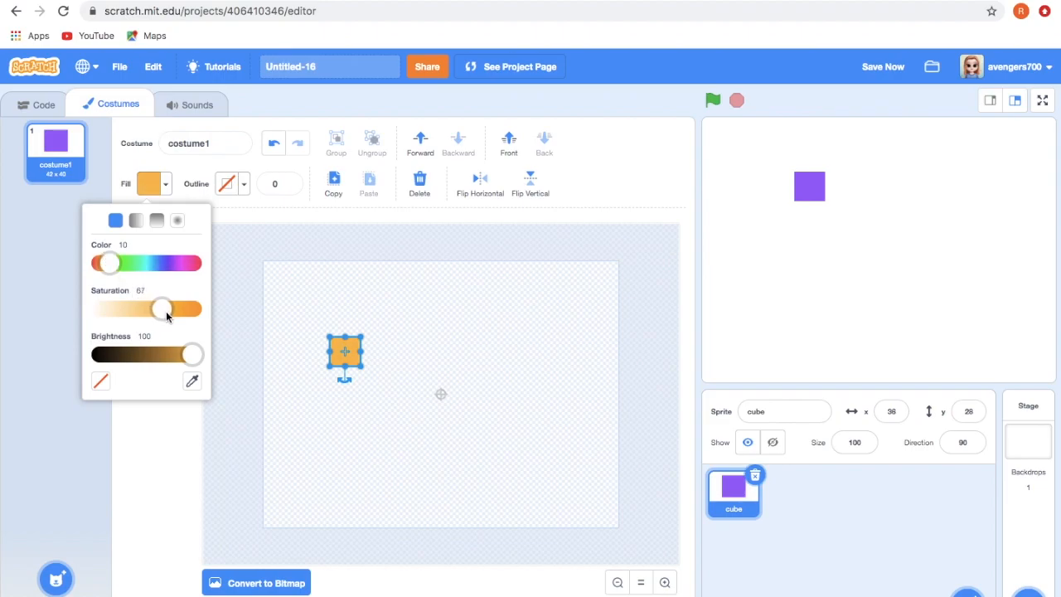
left_click_drag(192, 354, 174, 354)
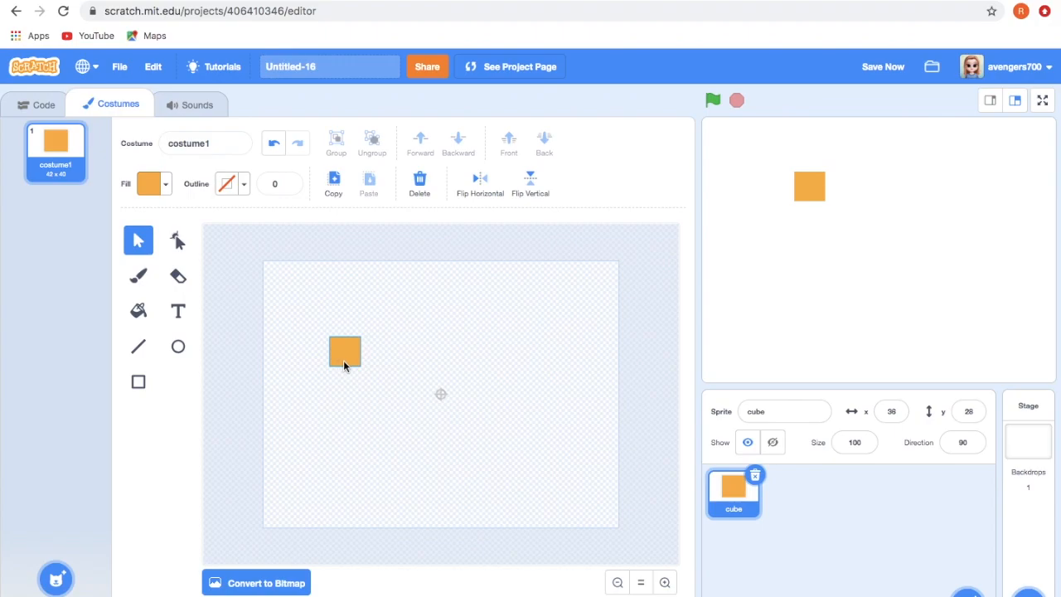
left_click(382, 341)
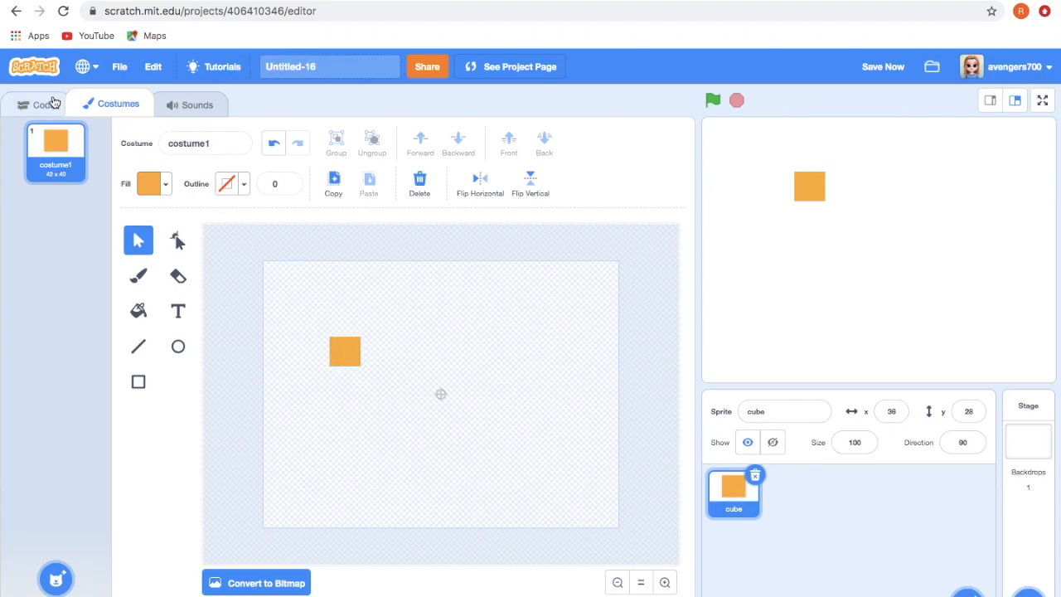
- Build a 'when flag clicked' script with 'go to mouse-pointer' and test it
left_click(44, 105)
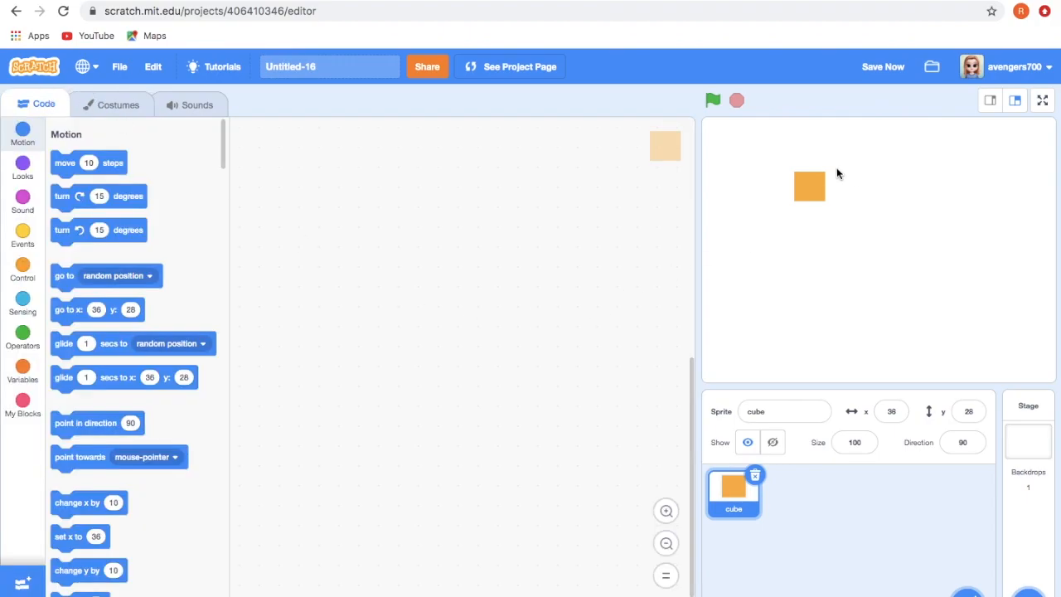
mouse_move(488, 212)
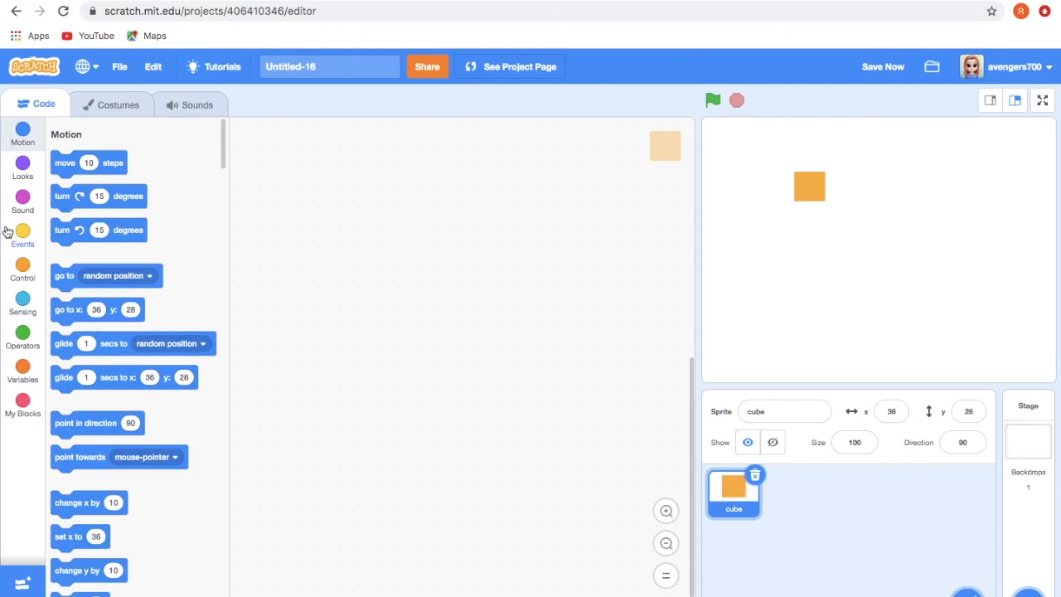
left_click(22, 236)
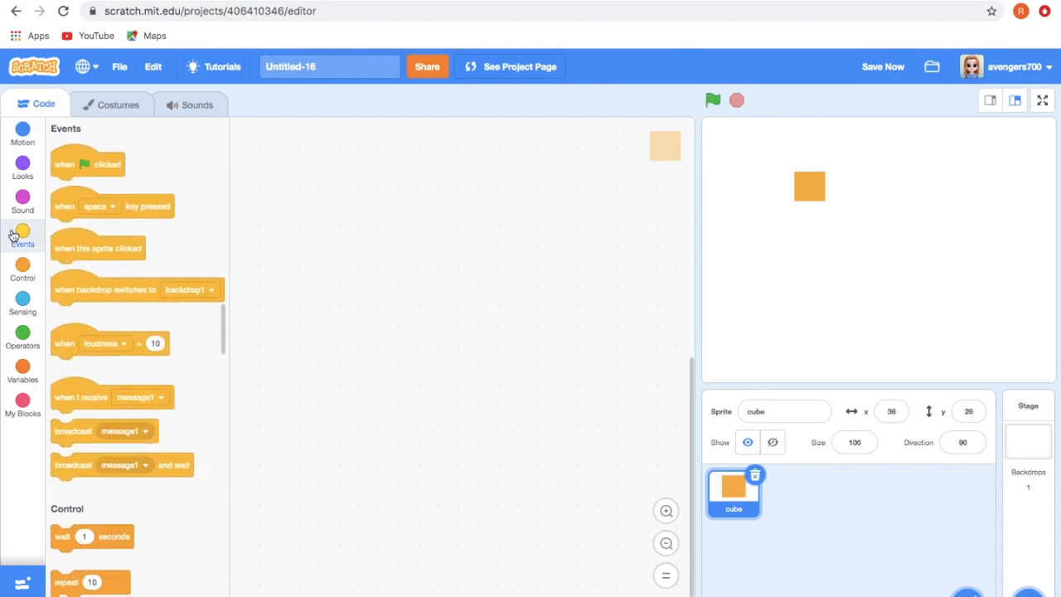
left_click_drag(87, 164, 390, 210)
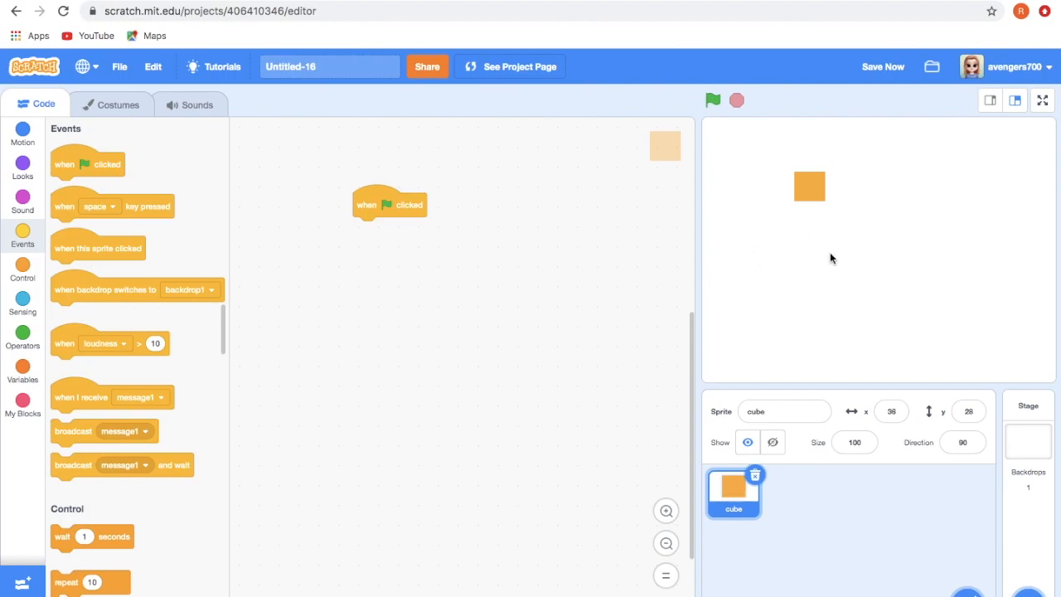
left_click(23, 164)
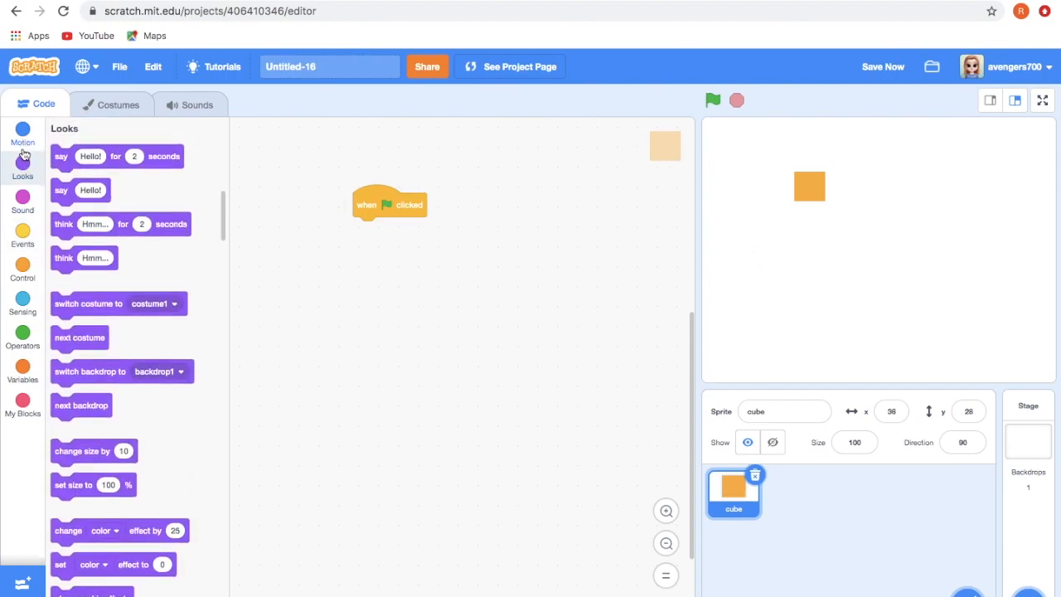
left_click(23, 133)
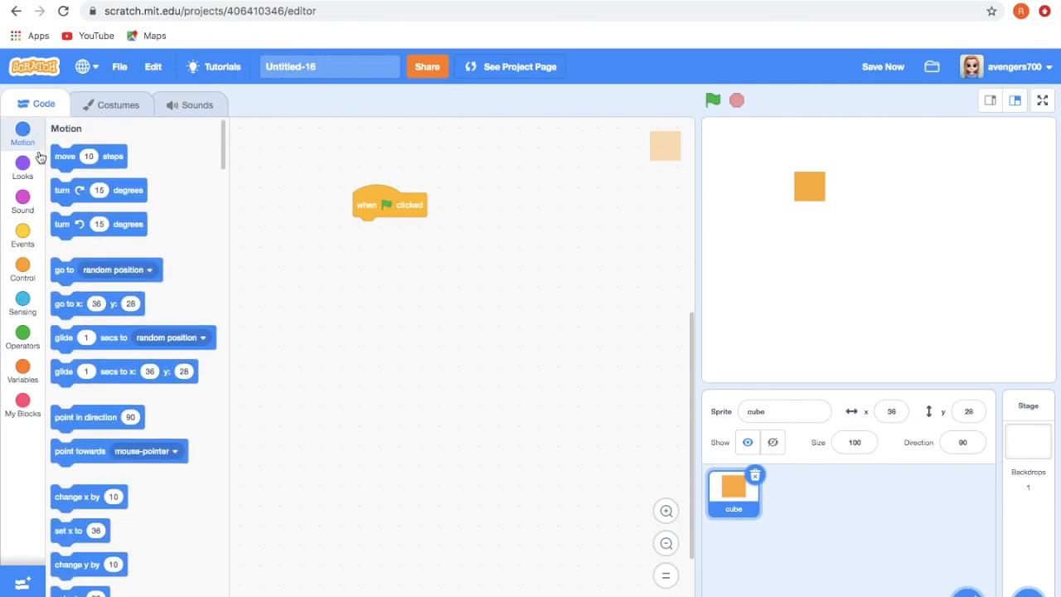
mouse_move(142, 294)
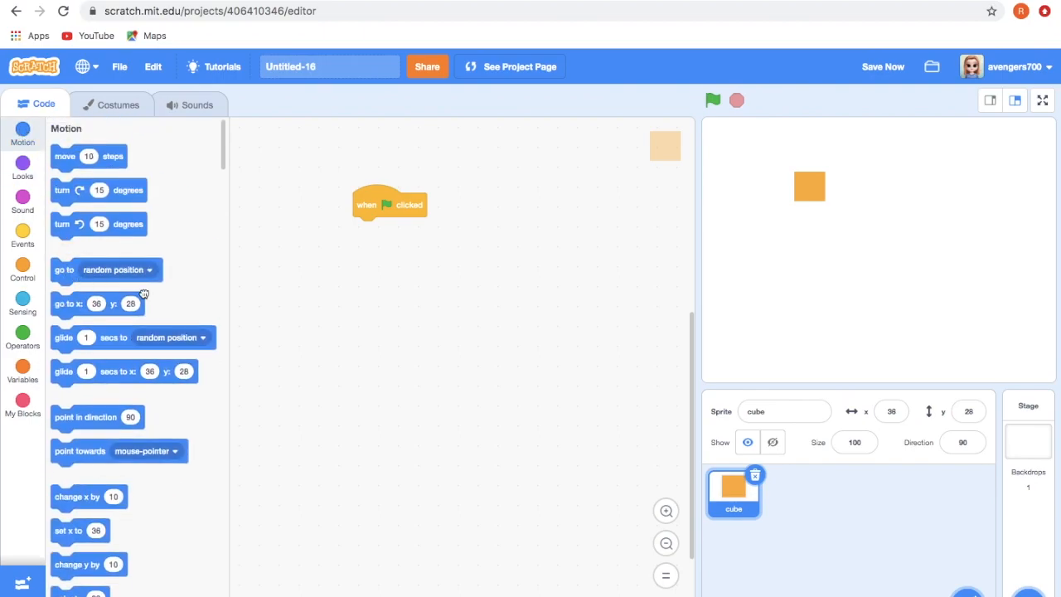
left_click(450, 229)
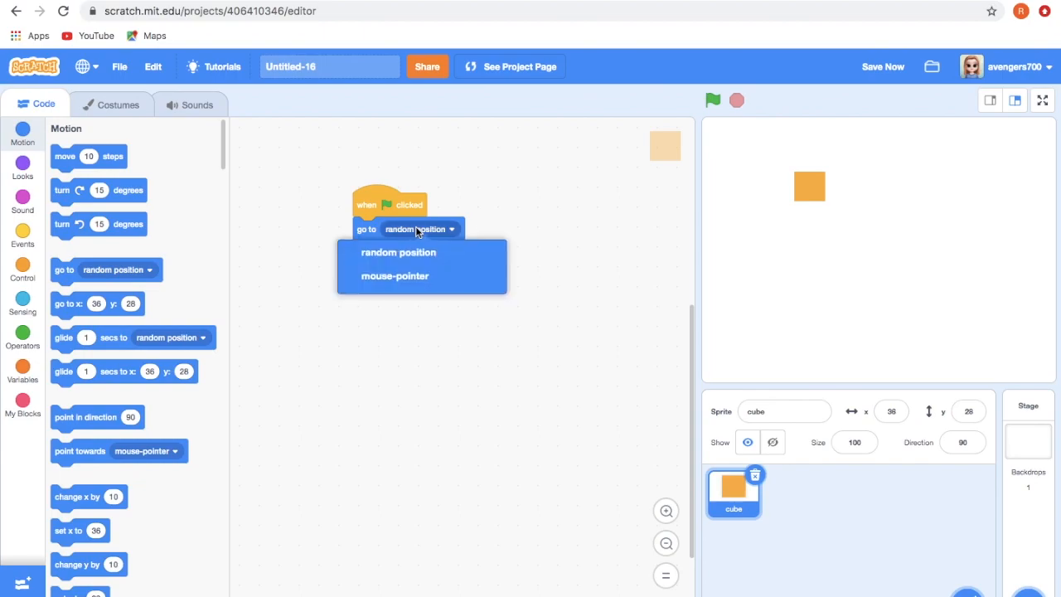
left_click(395, 276)
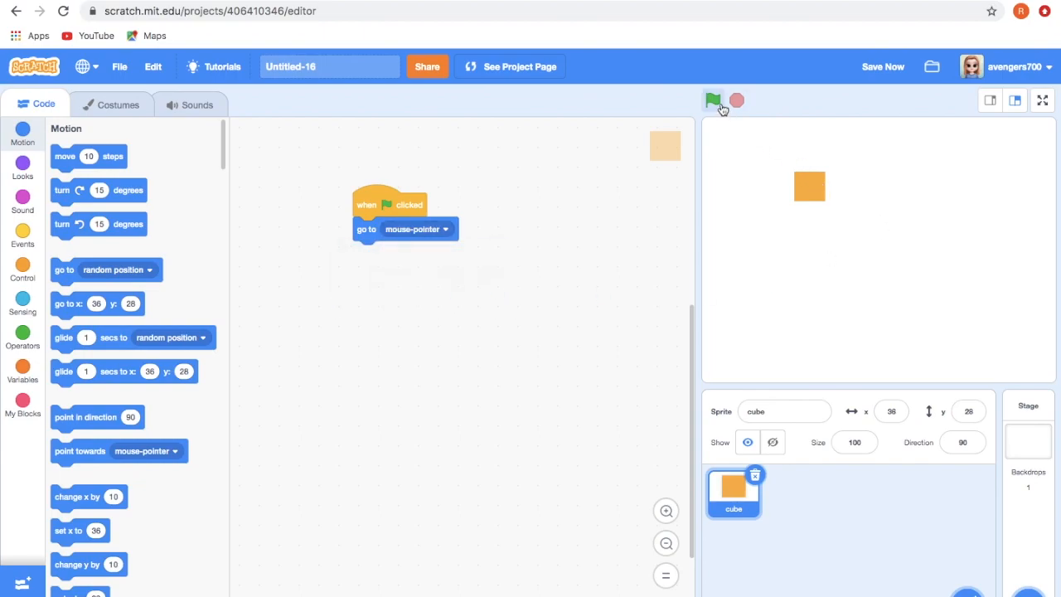
left_click(712, 100)
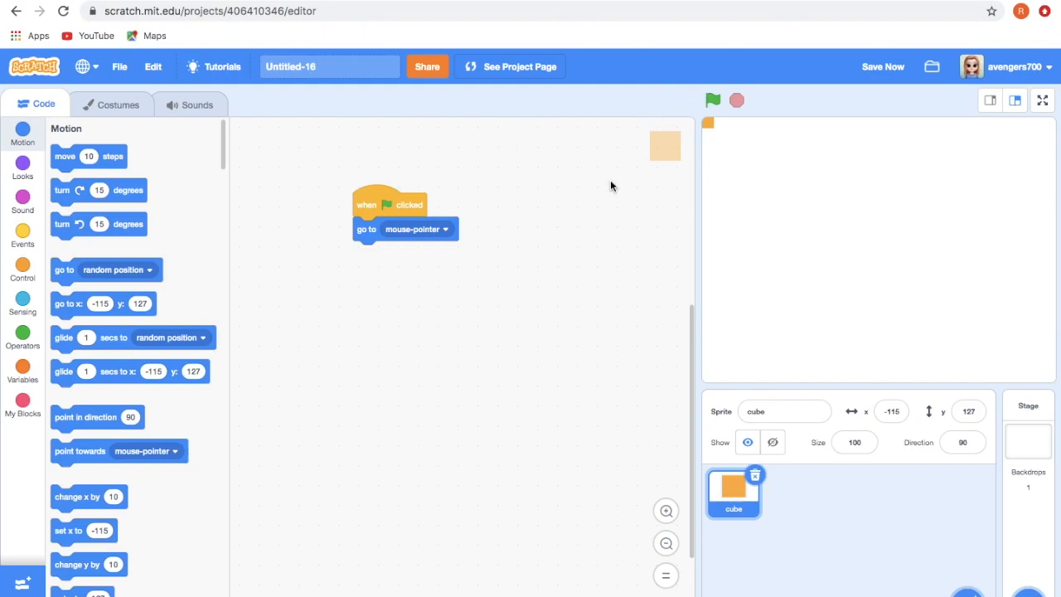
mouse_move(204, 518)
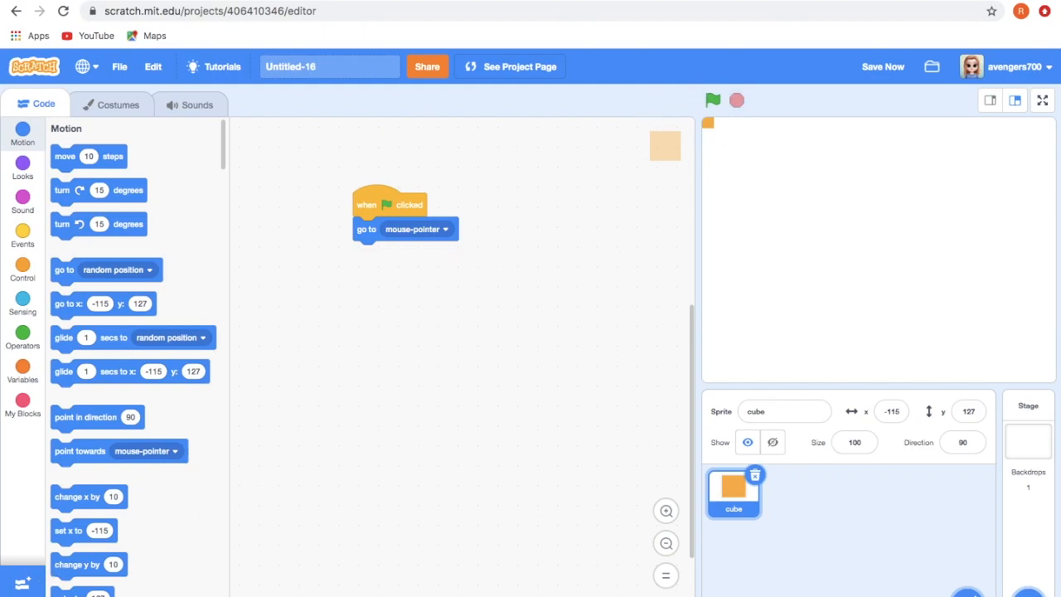
mouse_move(22, 297)
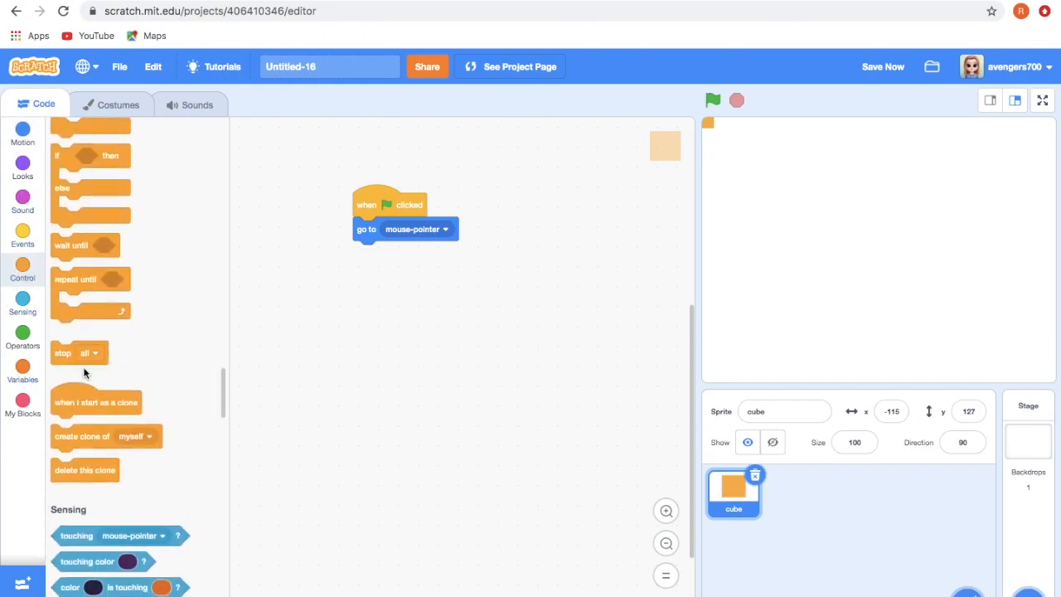
- Attach 'create clone of myself' and wrap both blocks in a forever loop
scroll("down", 3)
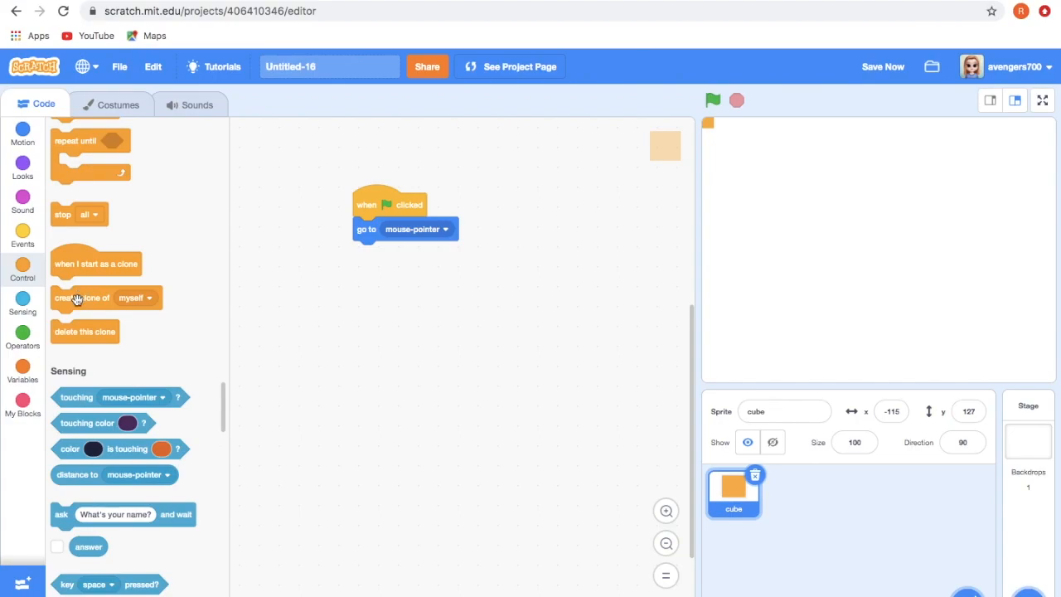
left_click_drag(83, 297, 224, 303)
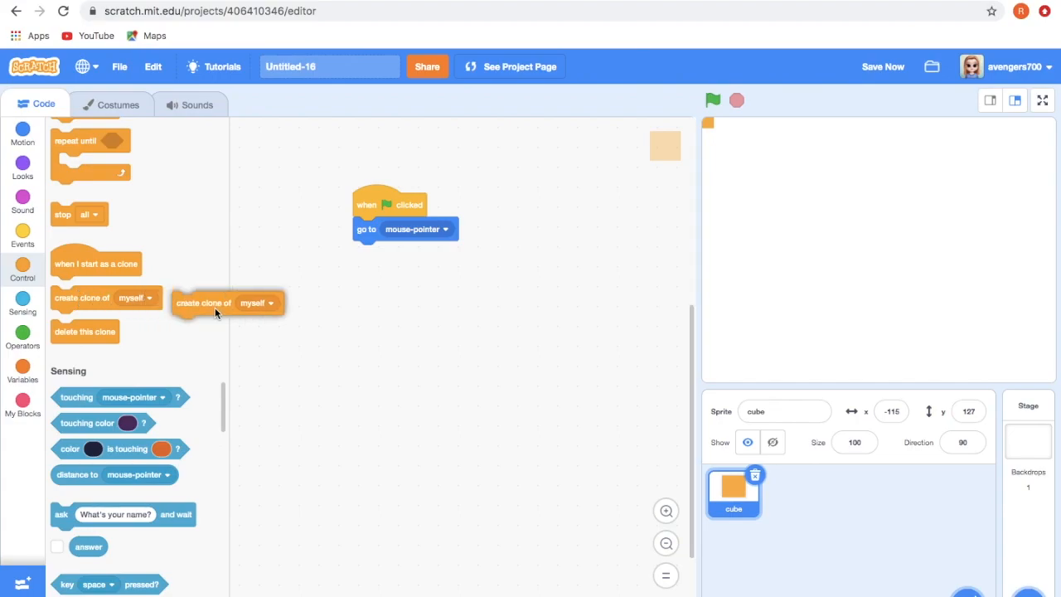
left_click_drag(203, 302, 381, 253)
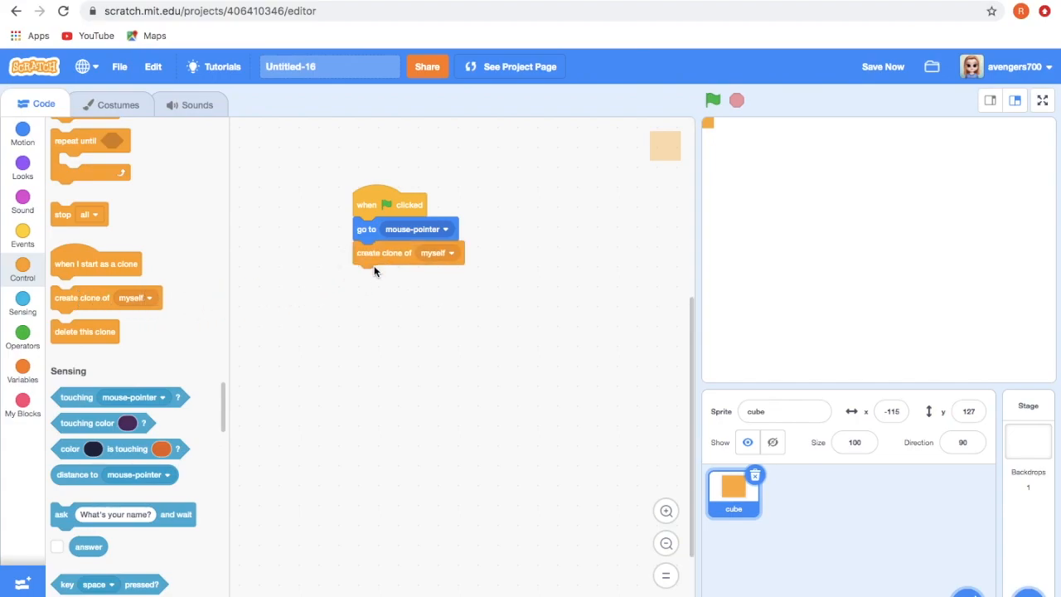
mouse_move(143, 250)
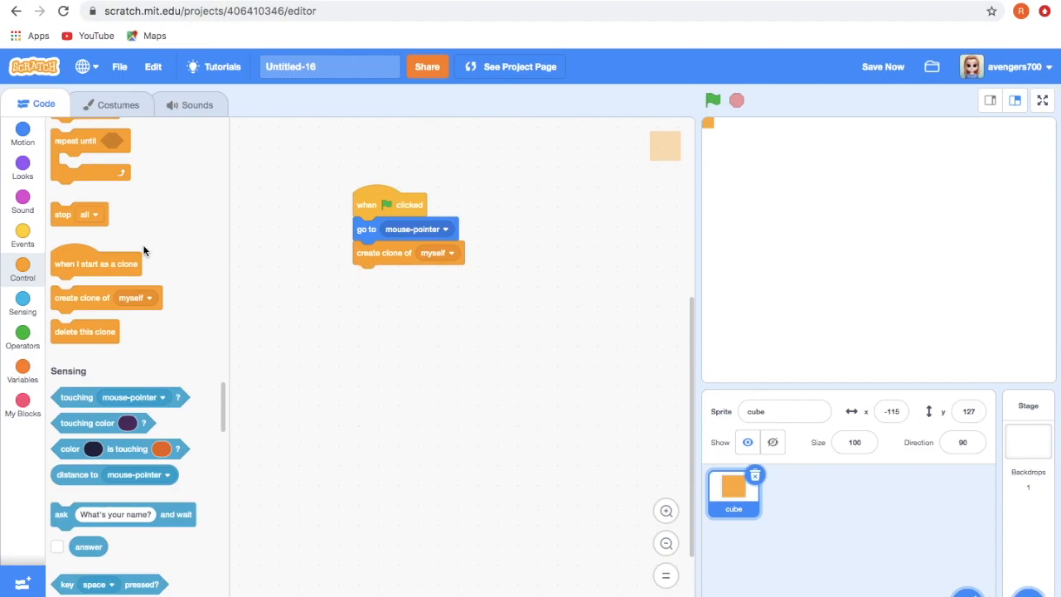
scroll("up", 3)
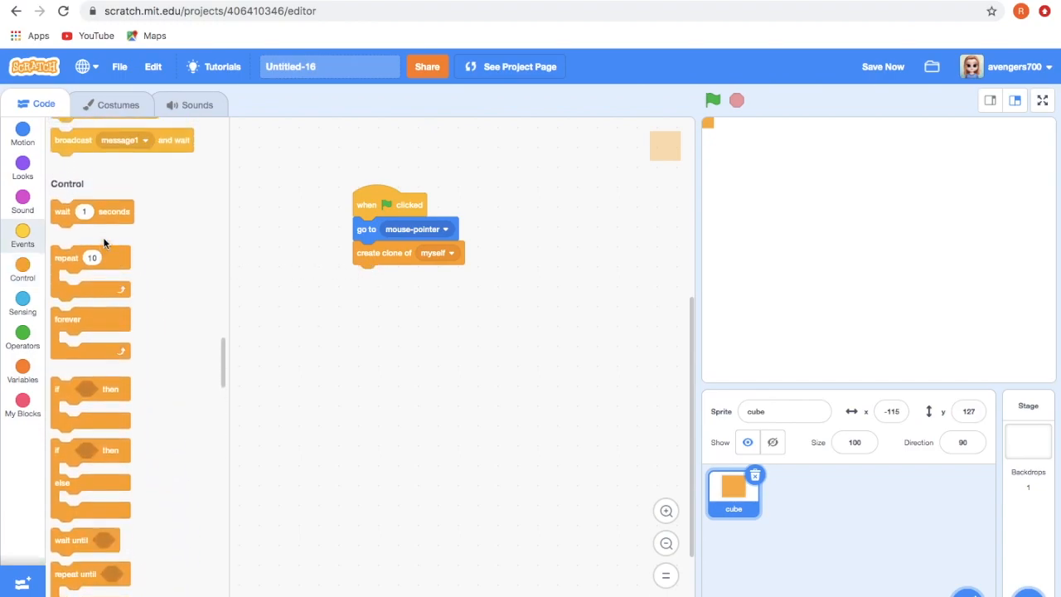
mouse_move(85, 323)
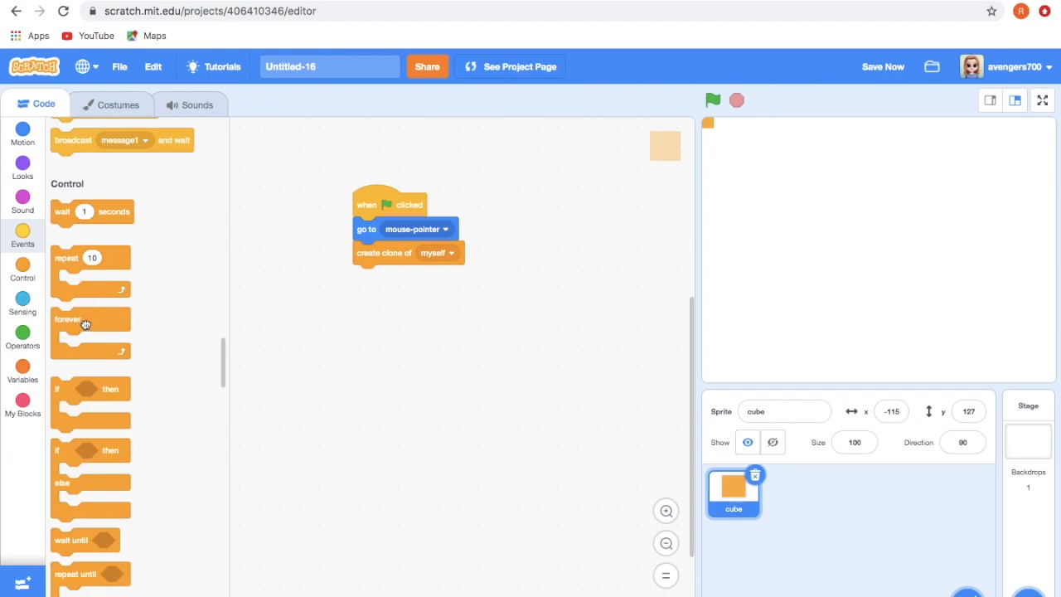
scroll("down", 3)
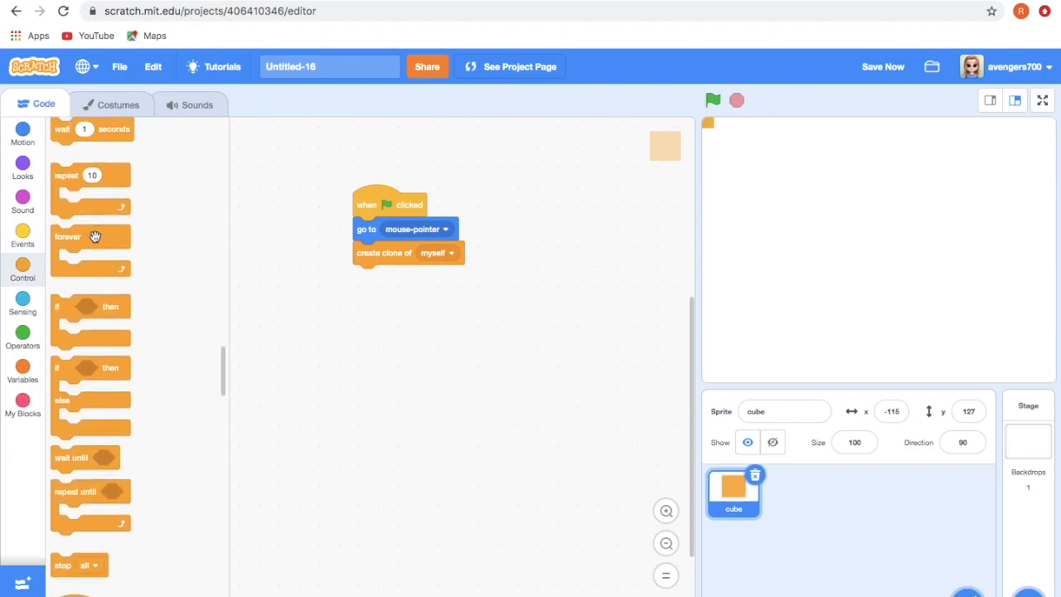
left_click_drag(90, 236, 373, 229)
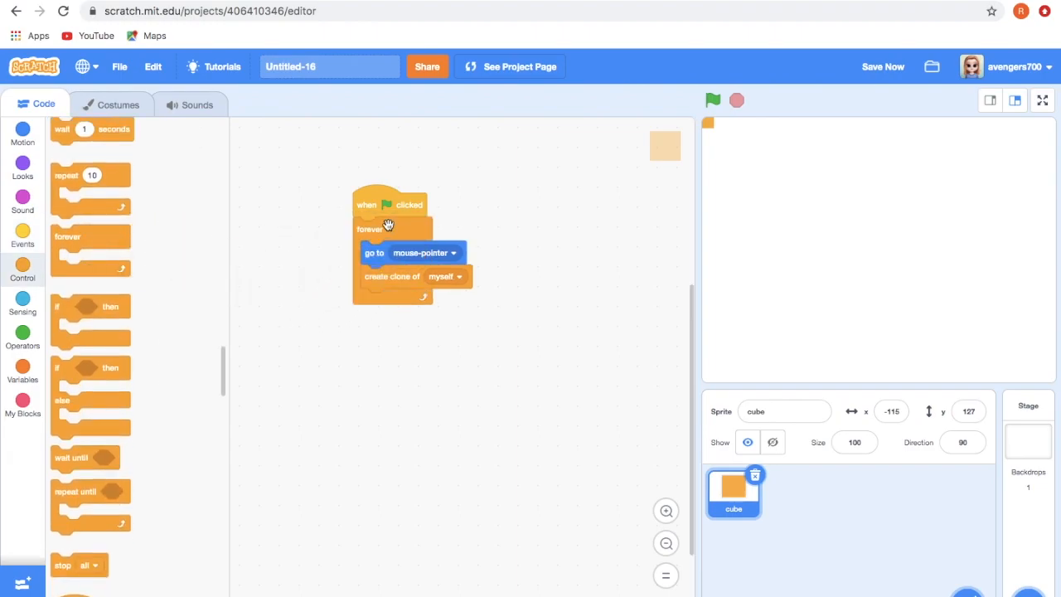
- Run the project to see the orange clone trail, then stop it
left_click(712, 99)
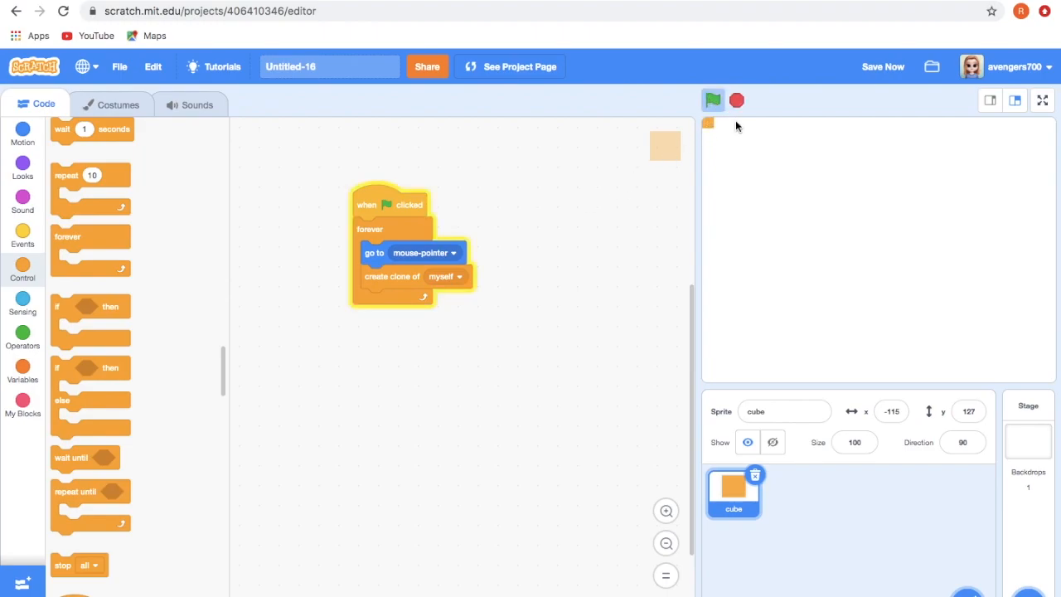
left_click(712, 101)
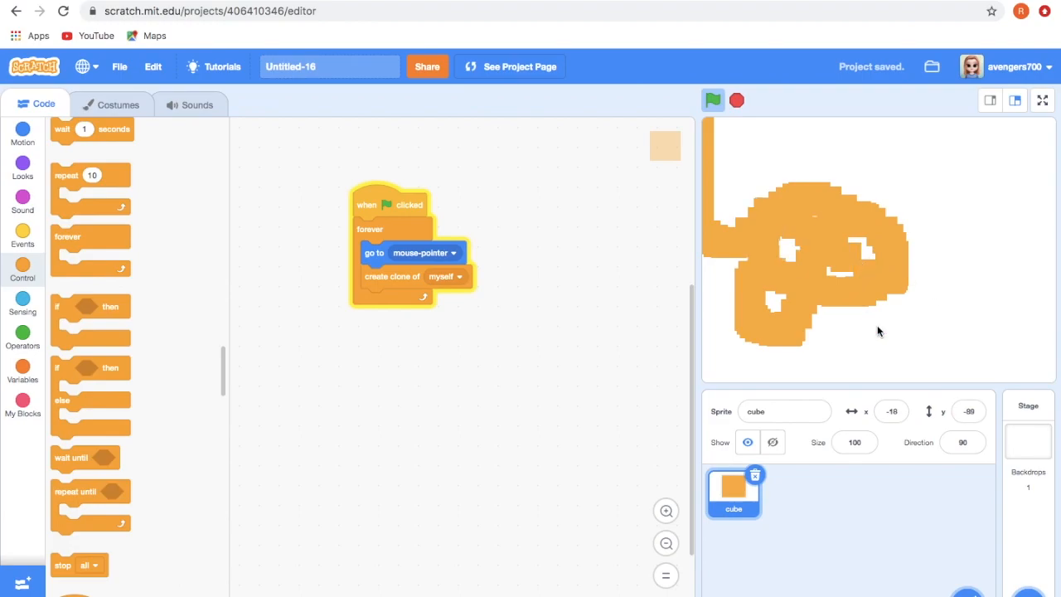
left_click(736, 100)
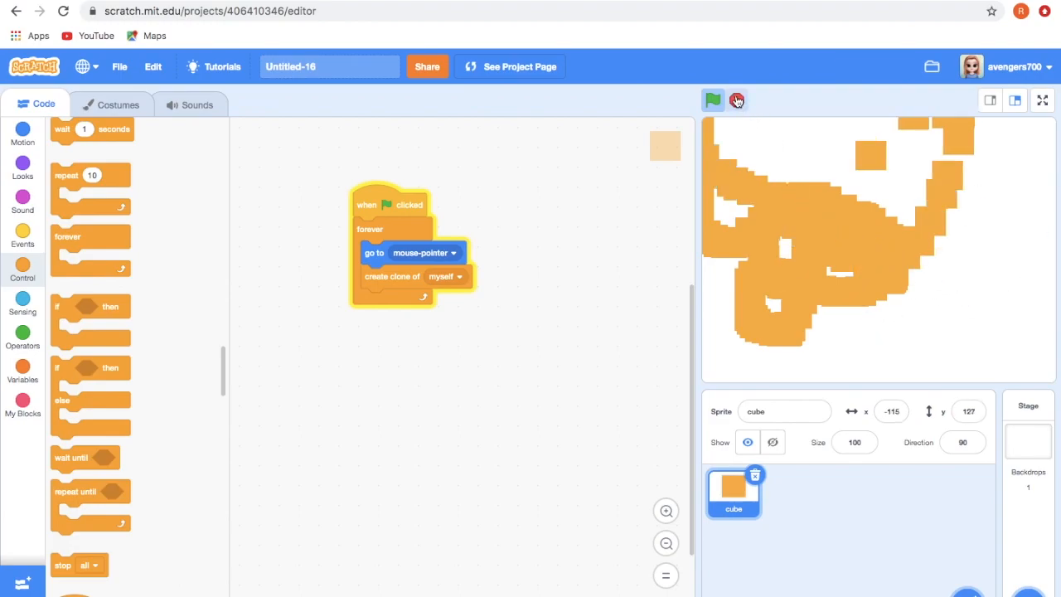
left_click(736, 100)
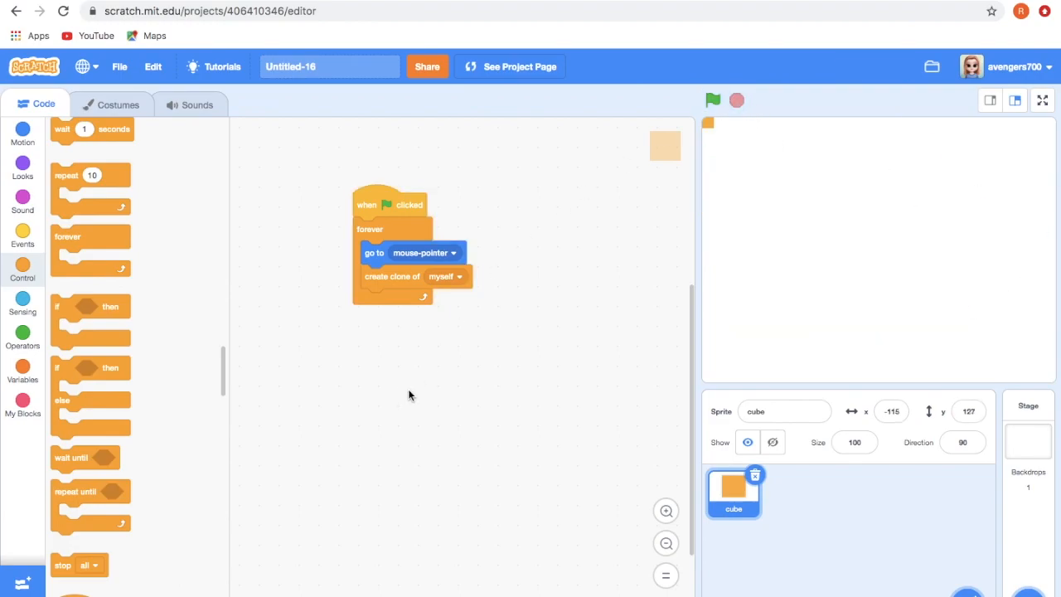
- Add 'when I start as a clone' with change ghost effect by 5 and color effect by 5
scroll("down", 3)
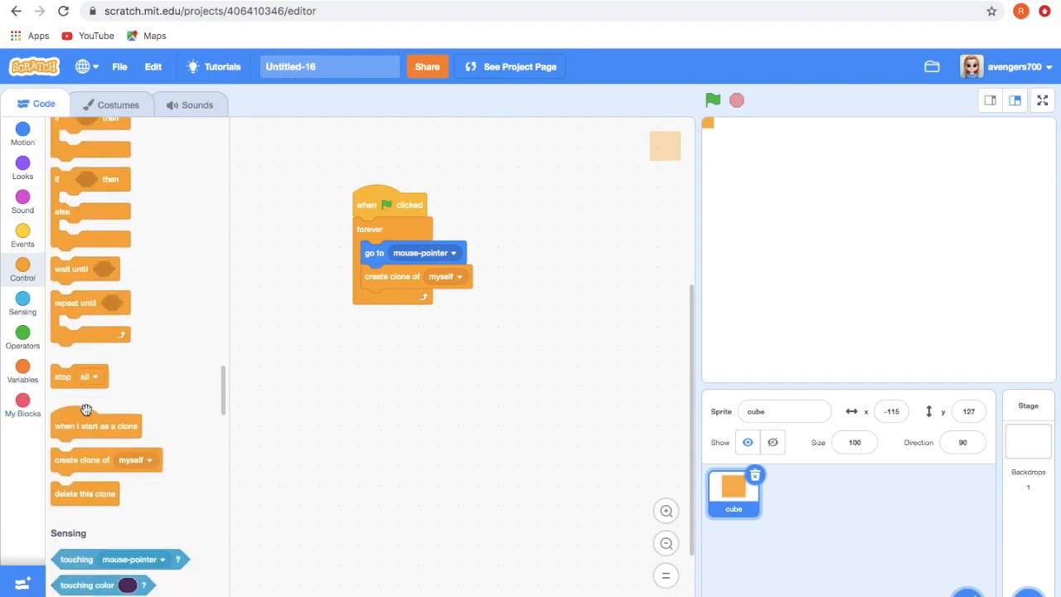
mouse_move(83, 453)
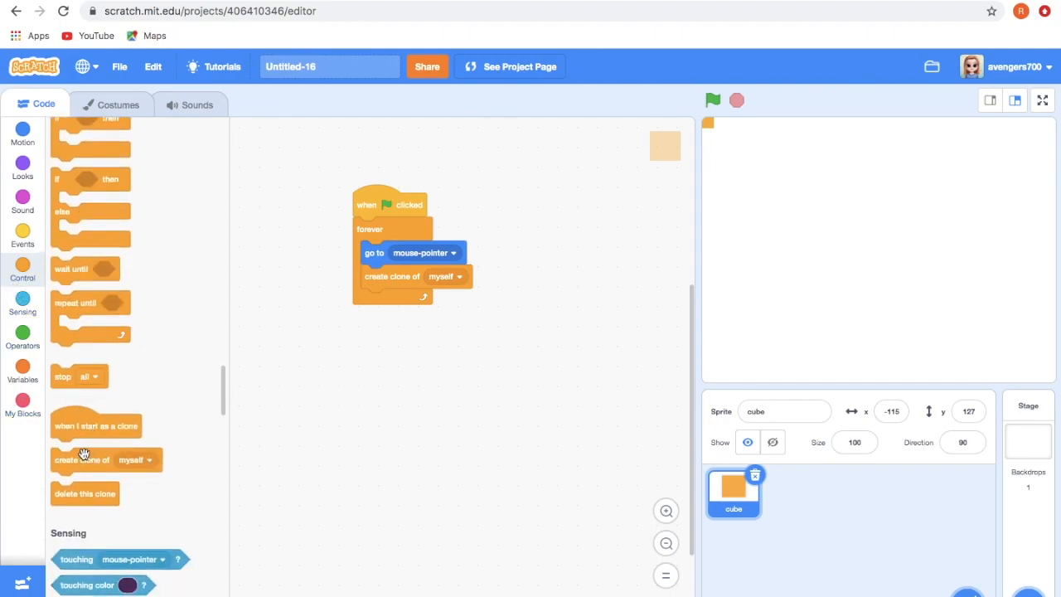
left_click_drag(96, 425, 341, 383)
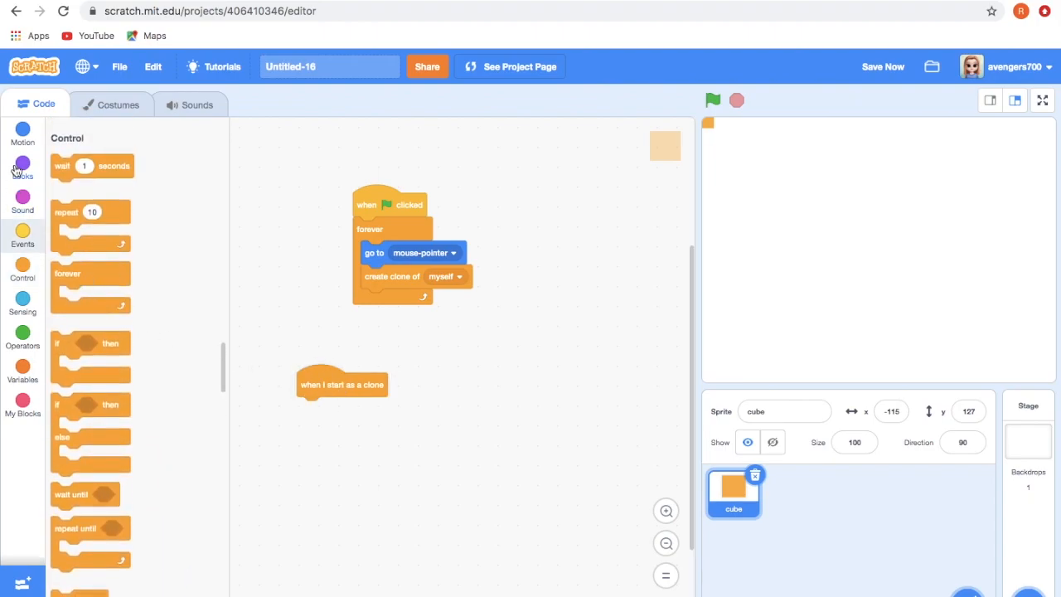
left_click(23, 163)
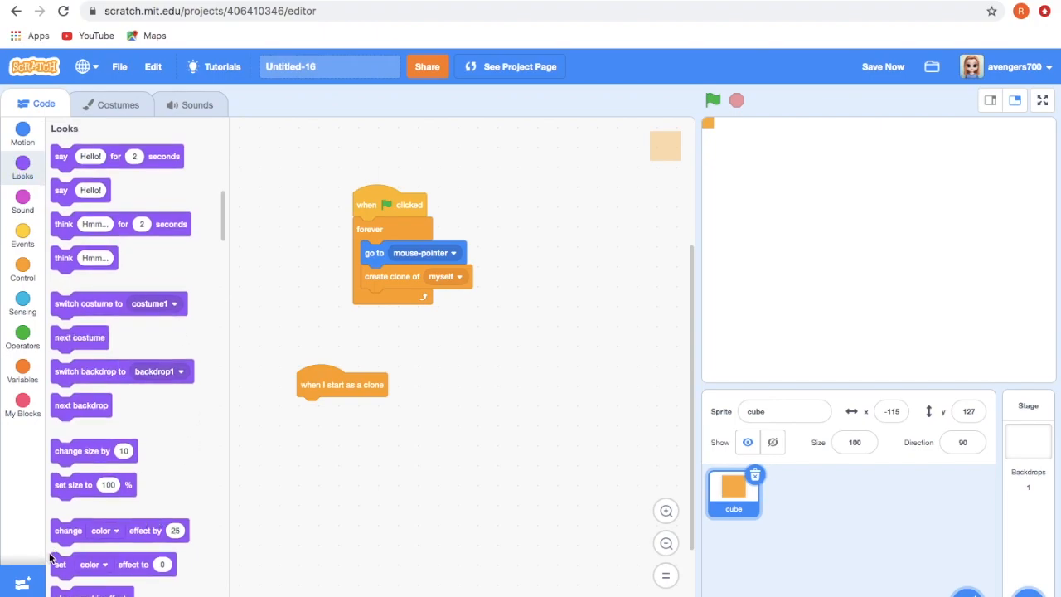
left_click_drag(120, 531, 365, 408)
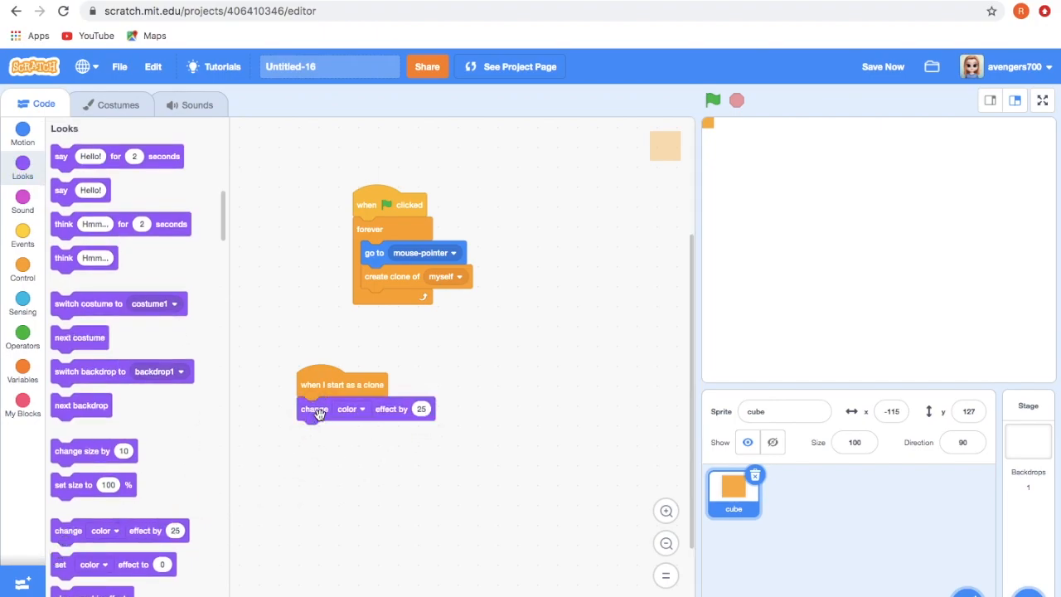
left_click(350, 408)
type("5")
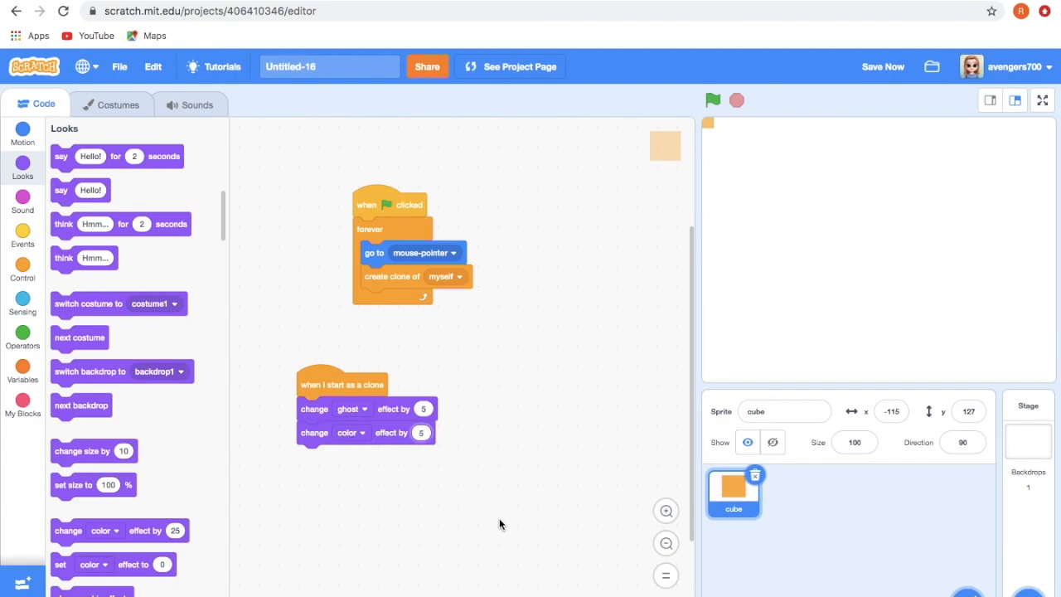
- Wrap the effect changes in 'repeat 20', add 'delete this clone', and arrange scripts side by side
left_click(23, 265)
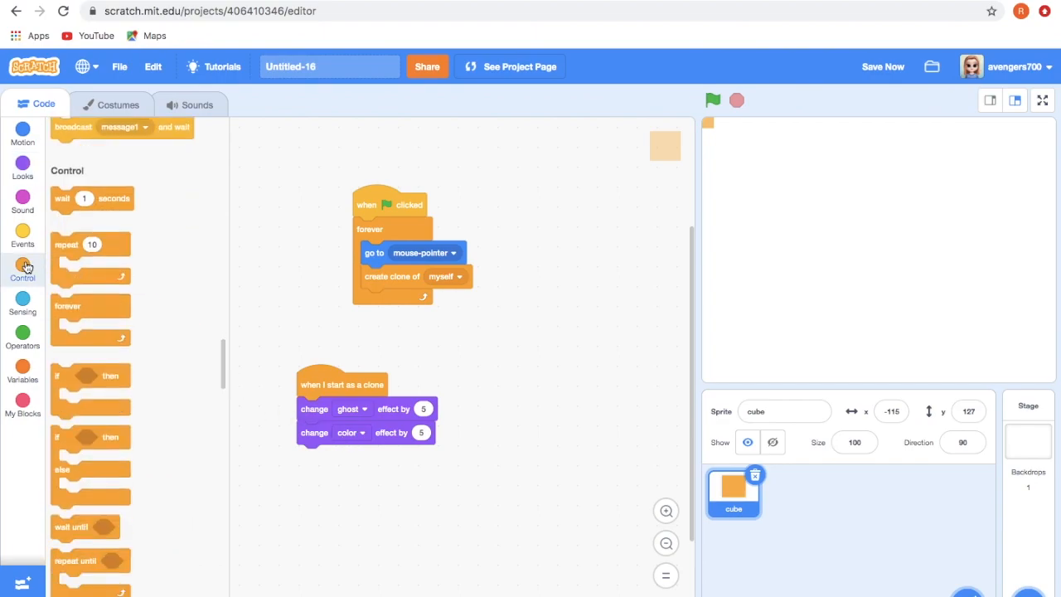
scroll("up", 3)
type("20")
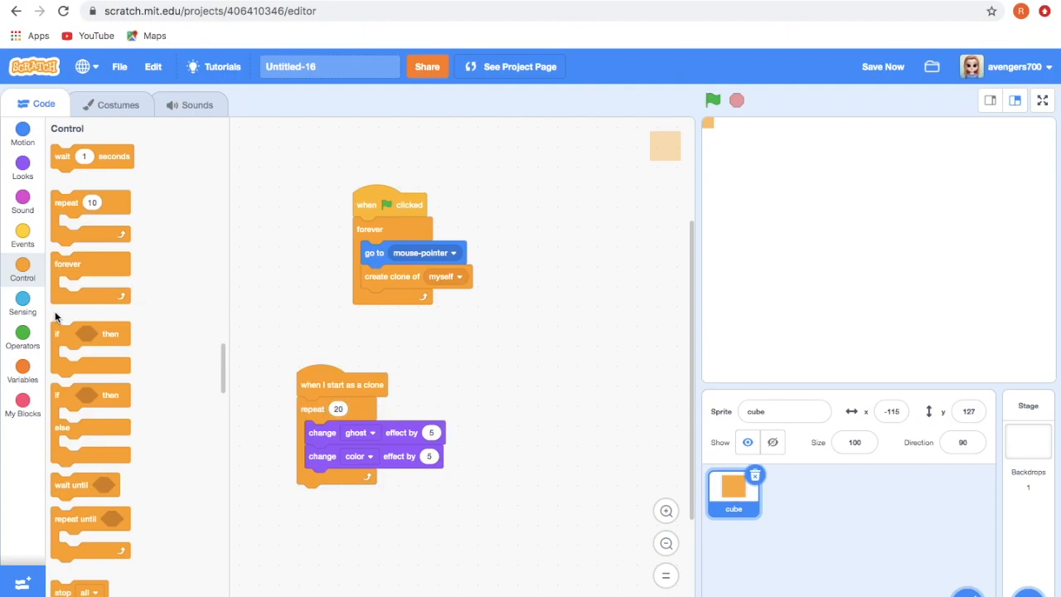
scroll("down", 3)
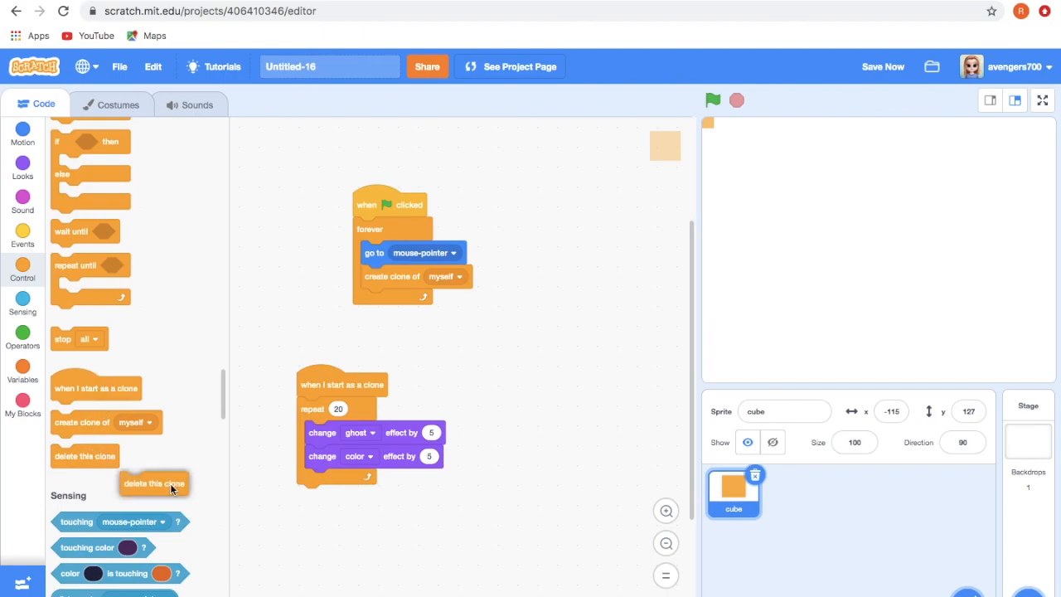
left_click_drag(153, 484, 331, 496)
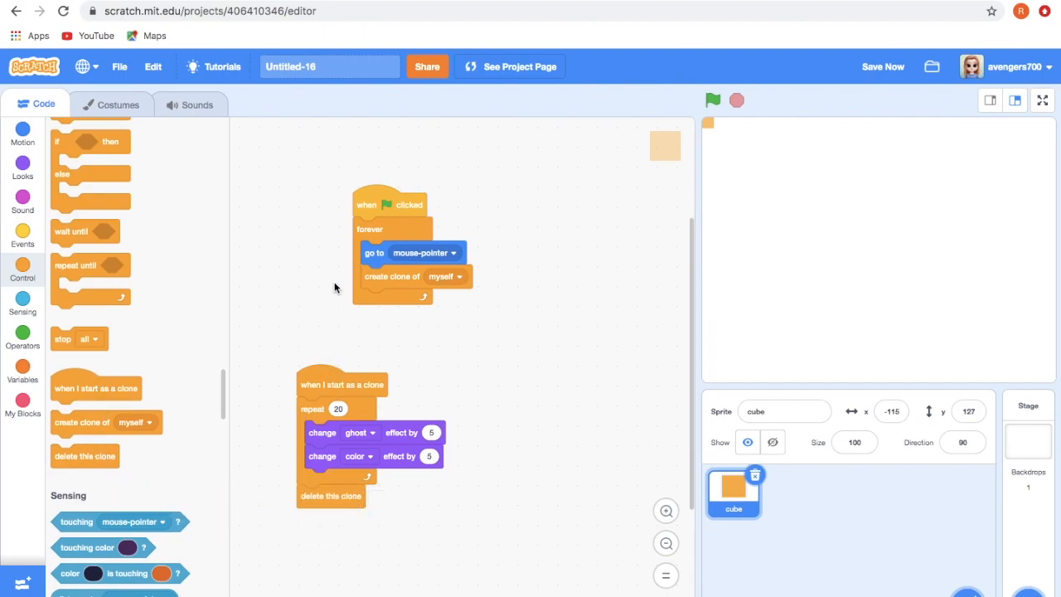
left_click_drag(342, 384, 328, 330)
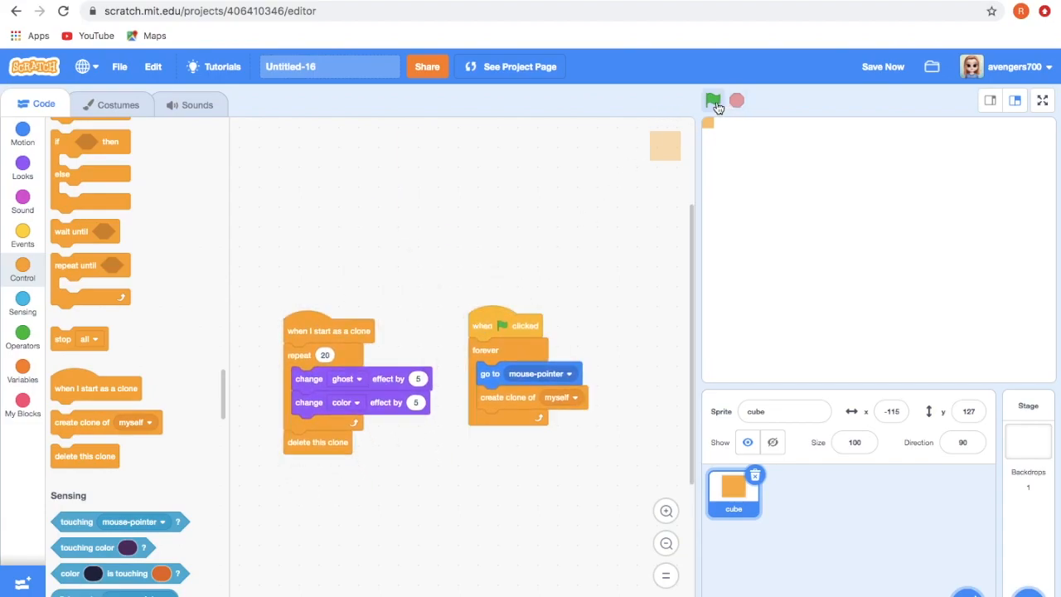
- Test the fading rainbow trail, then set the stage backdrop to Circles
left_click(712, 100)
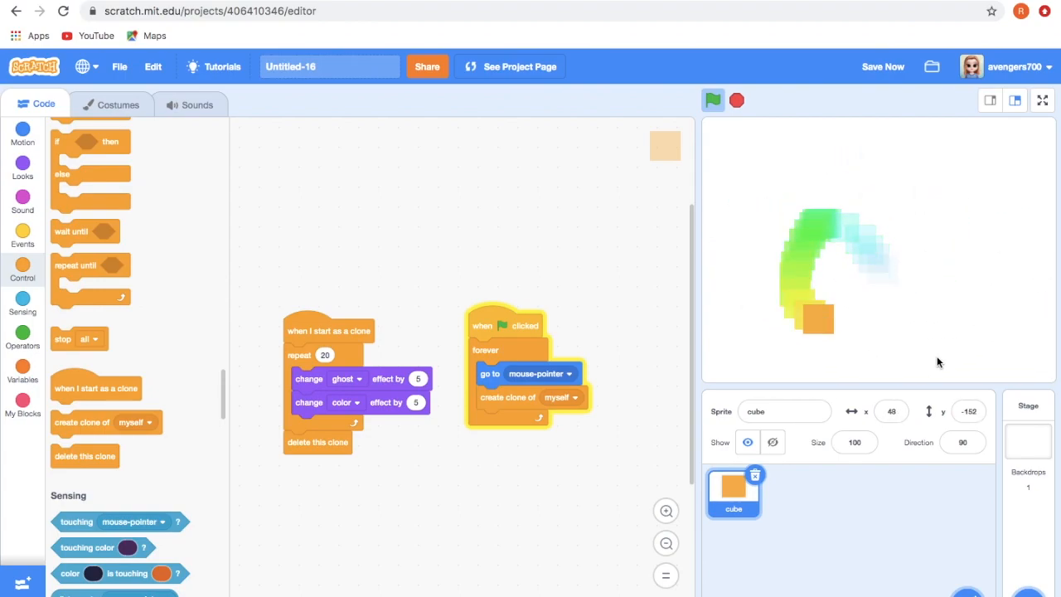
left_click(736, 100)
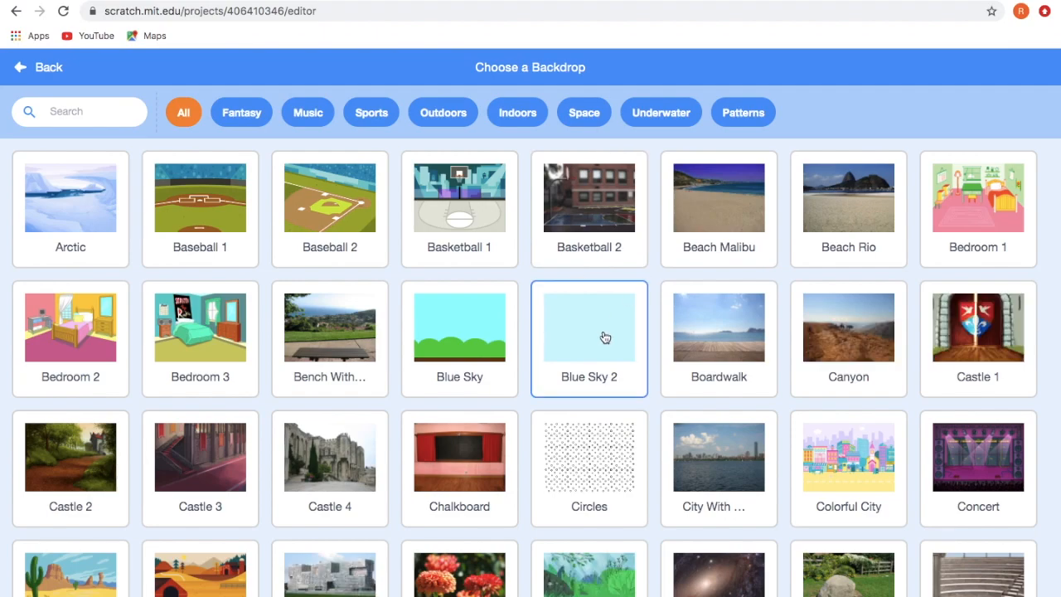
scroll("down", 3)
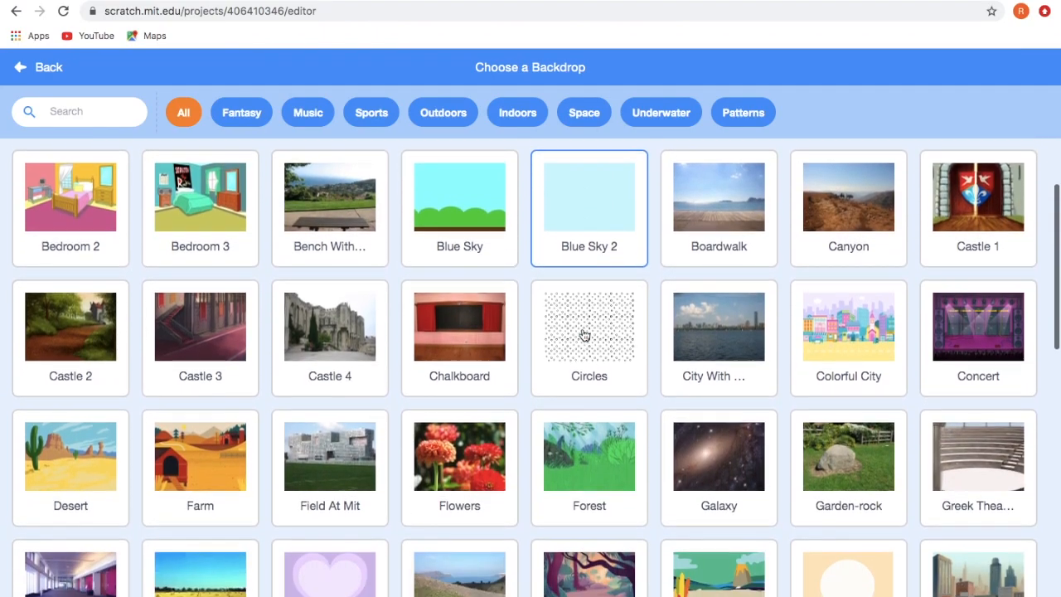
left_click(588, 325)
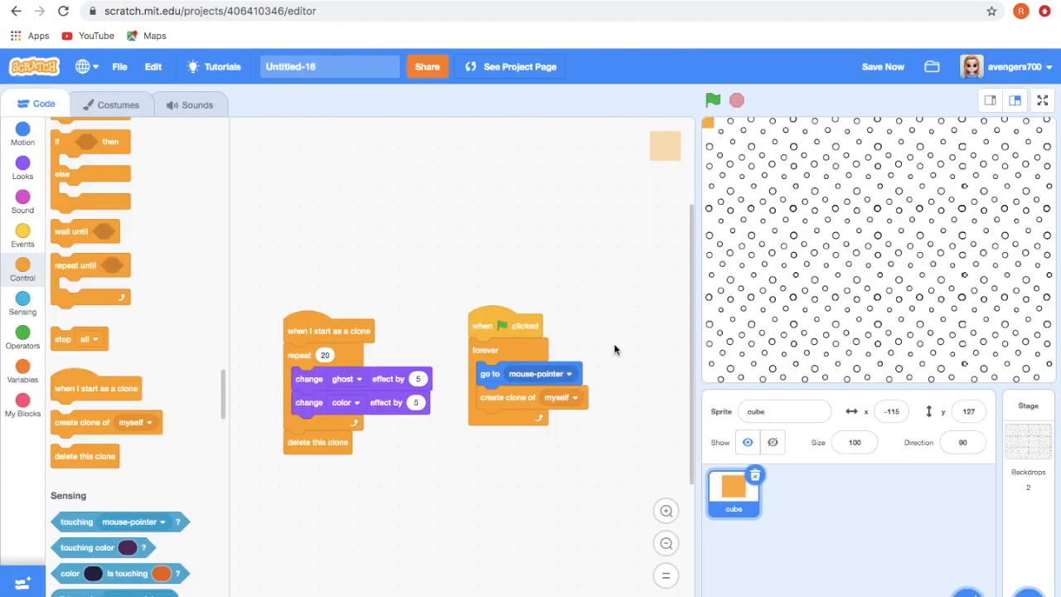
- Run and stop the trail over the Circles backdrop, then save the project
left_click(712, 101)
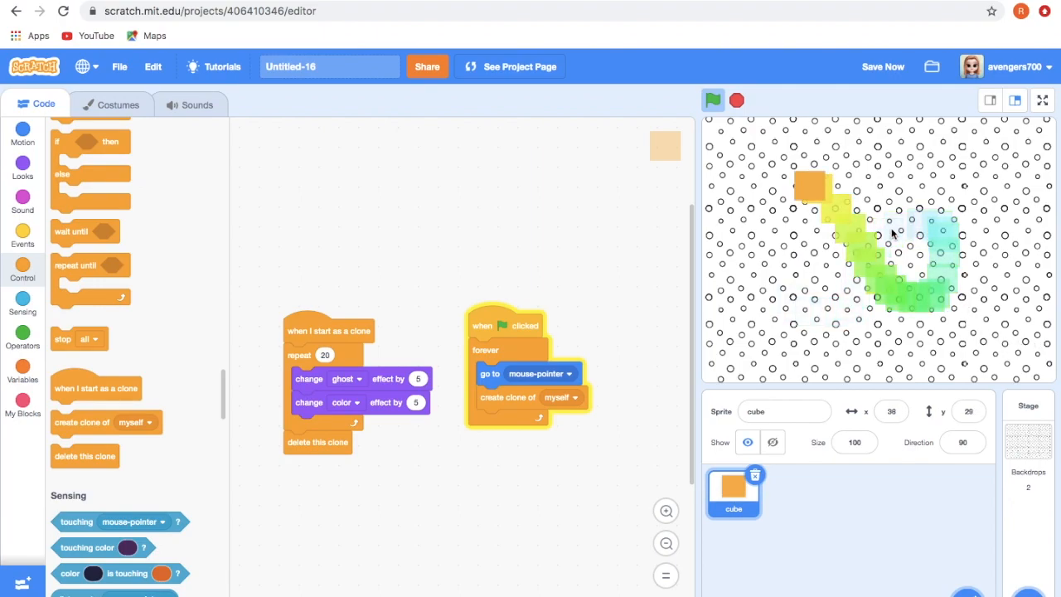
left_click(712, 99)
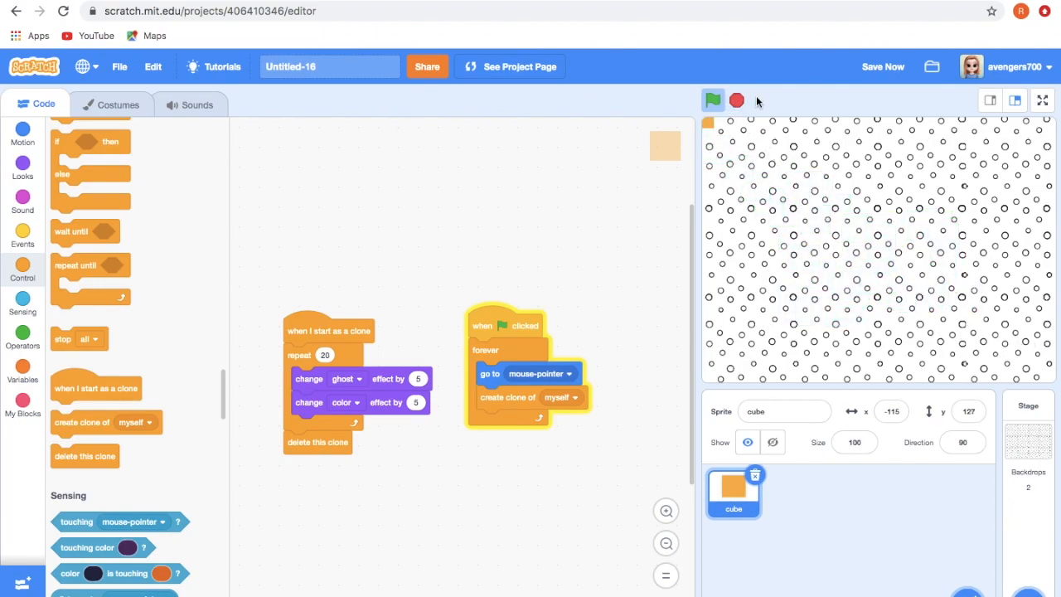
left_click(882, 66)
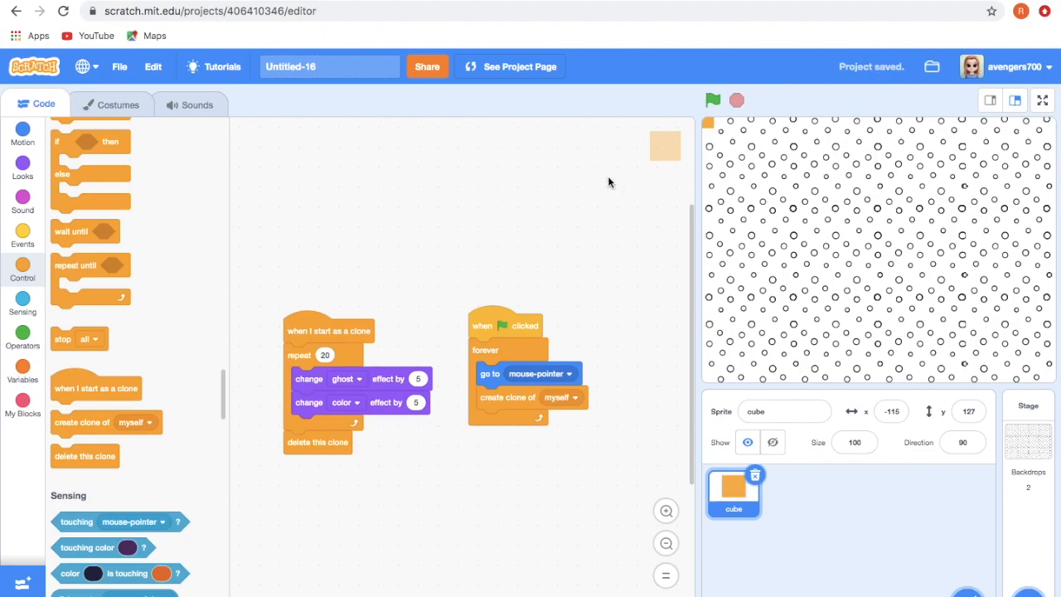
mouse_move(624, 194)
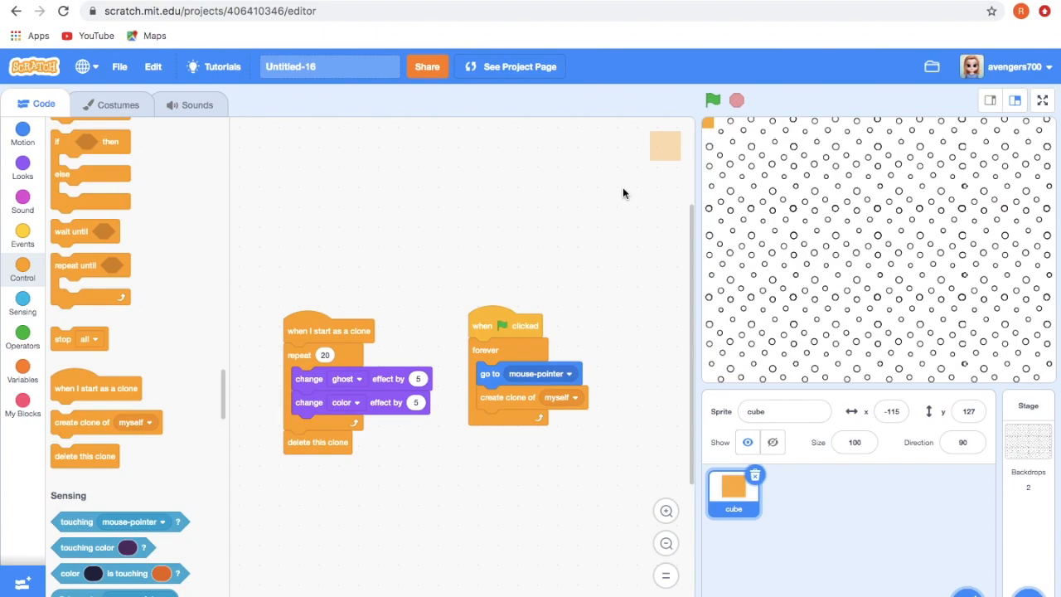
mouse_move(651, 226)
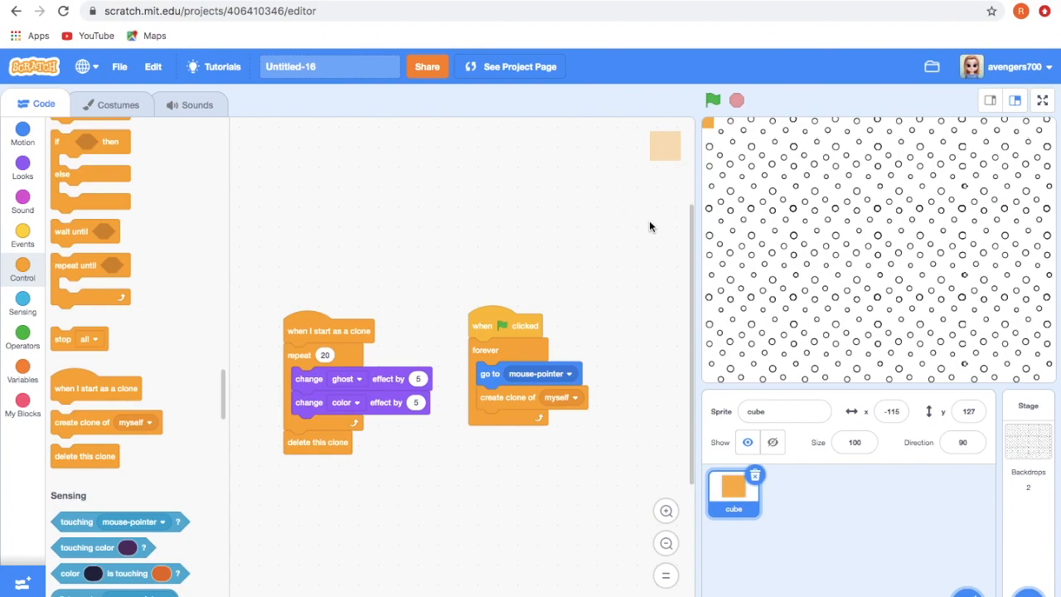